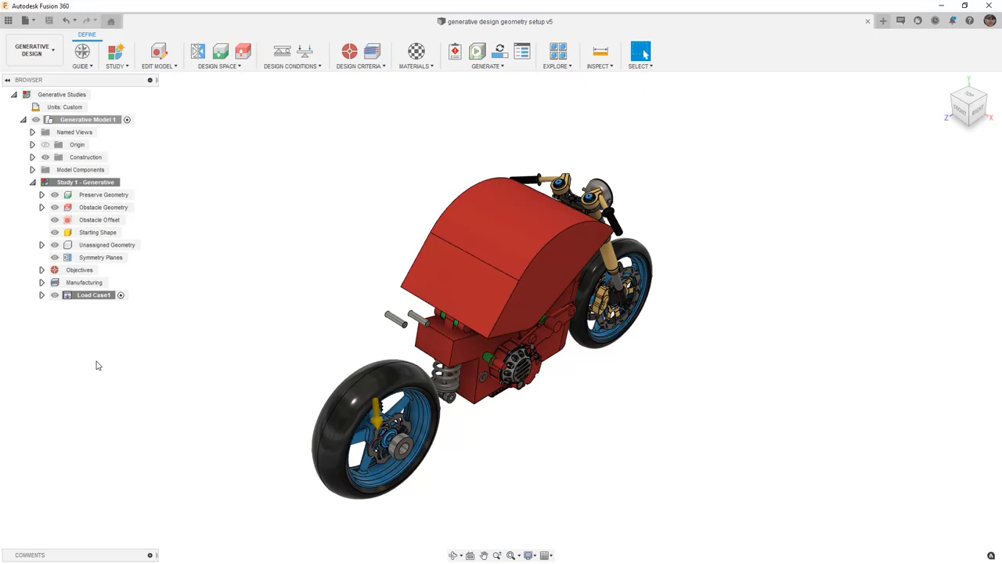
{"action": "mouse_move", "coordinate": [96, 389]}
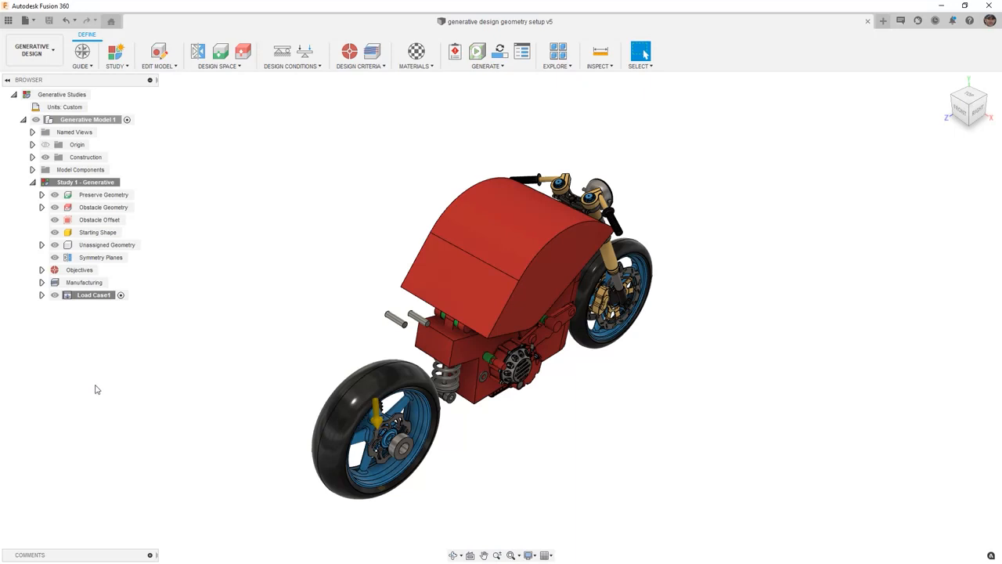
- Rename the browser's 'Load Case1' to 'Static'
{"action": "left_click", "coordinate": [92, 295]}
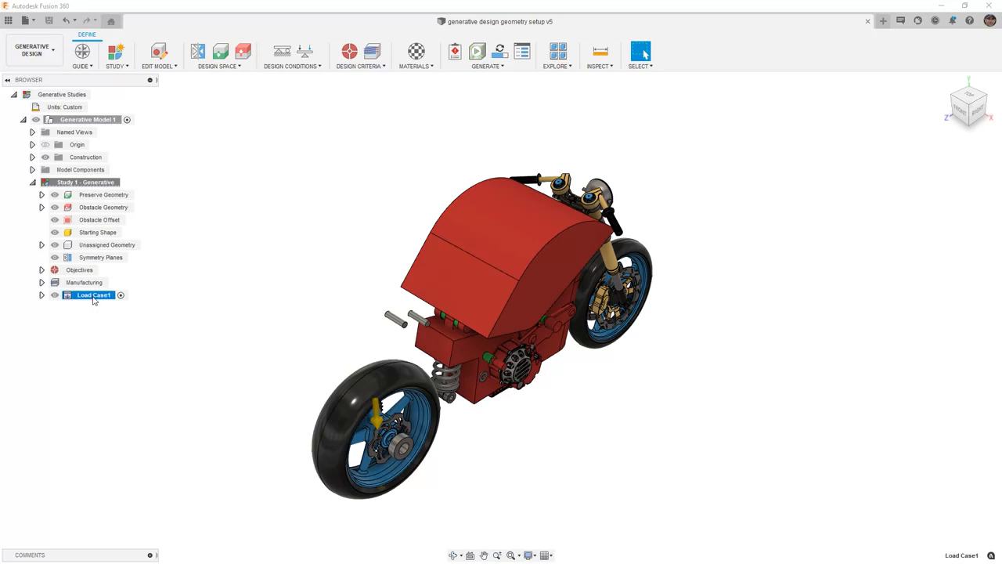
{"action": "double_click", "coordinate": [92, 295]}
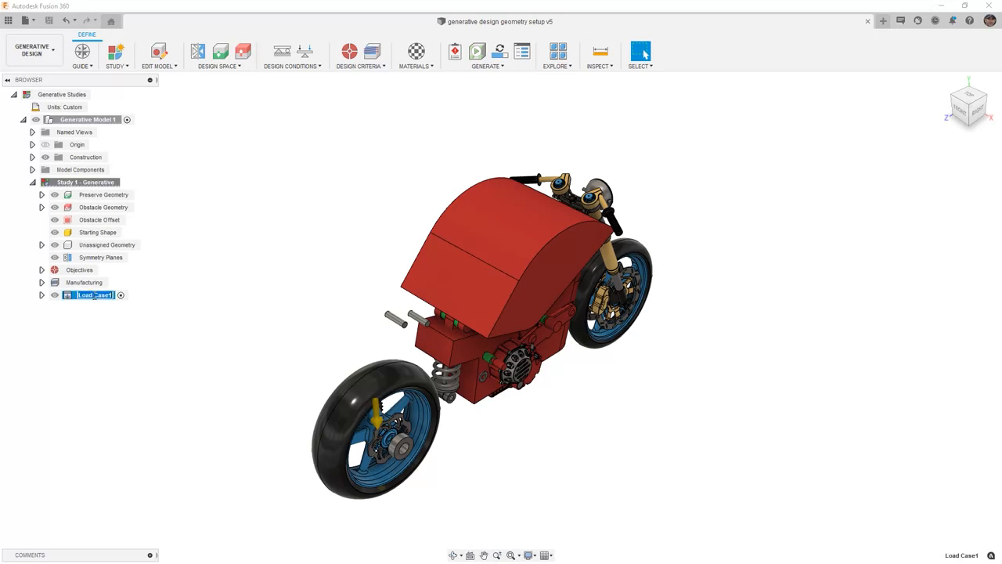
{"action": "type", "text": "Static"}
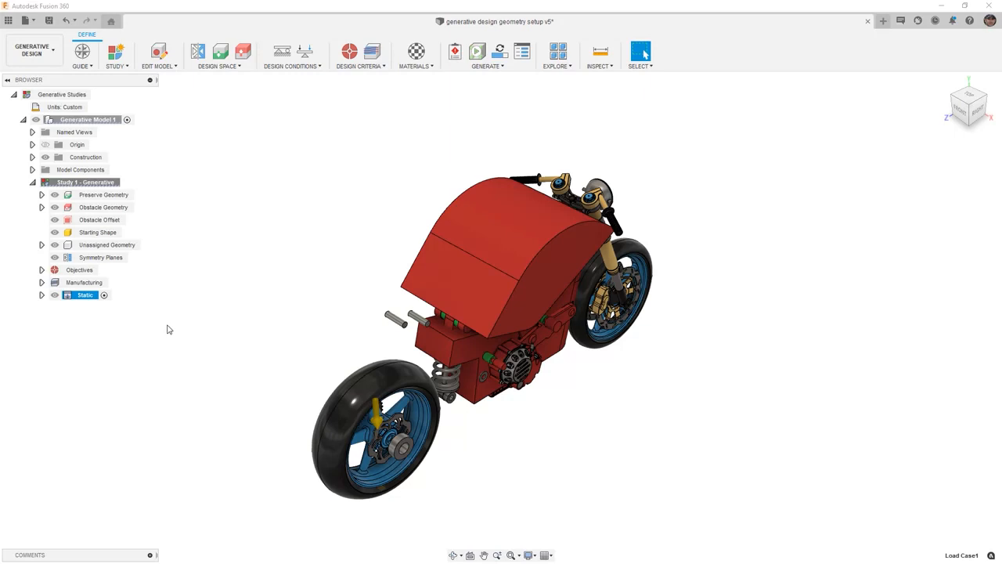
{"action": "mouse_move", "coordinate": [42, 297]}
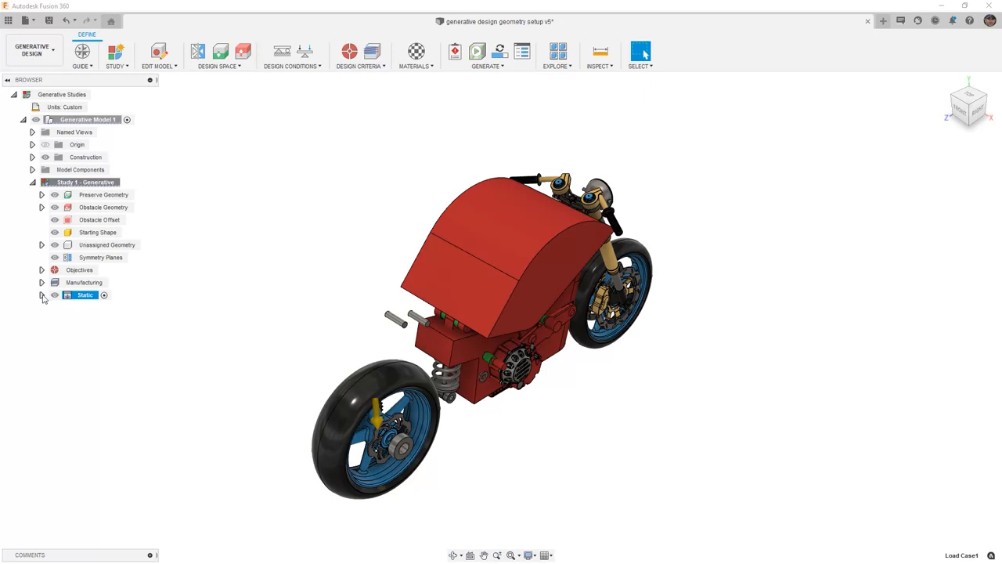
- Expand Static to show its Gravity load and Constraints, and open Design Conditions
{"action": "left_click", "coordinate": [42, 295]}
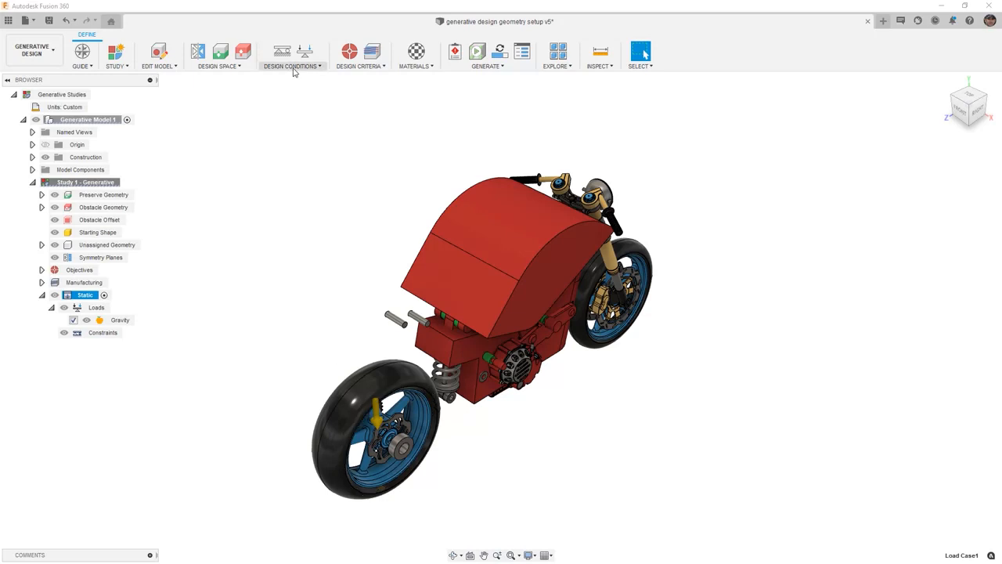
{"action": "left_click", "coordinate": [291, 66]}
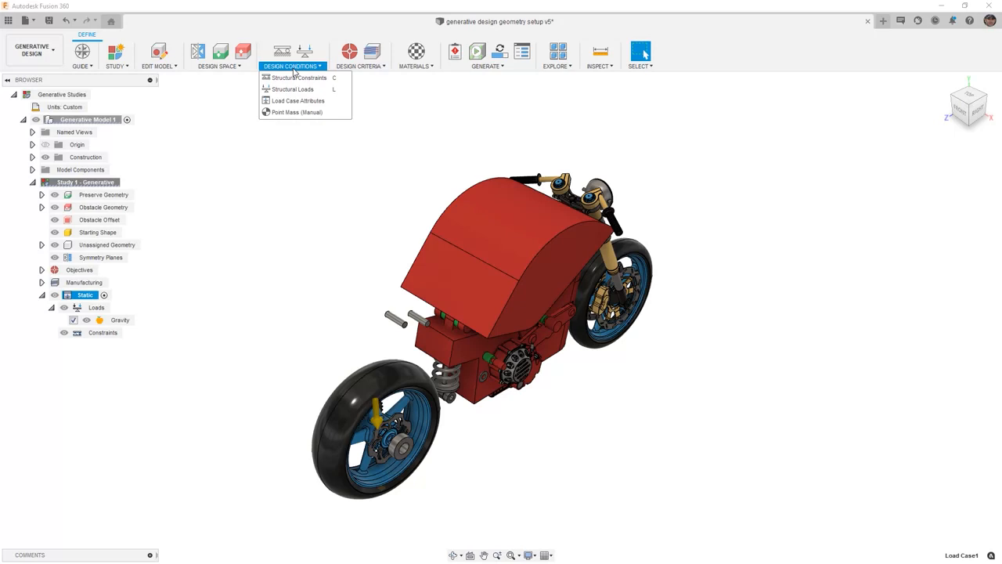
- Start a Fixed structural constraint, hide the starting shape, and pick the four bushing faces
{"action": "left_click", "coordinate": [297, 77]}
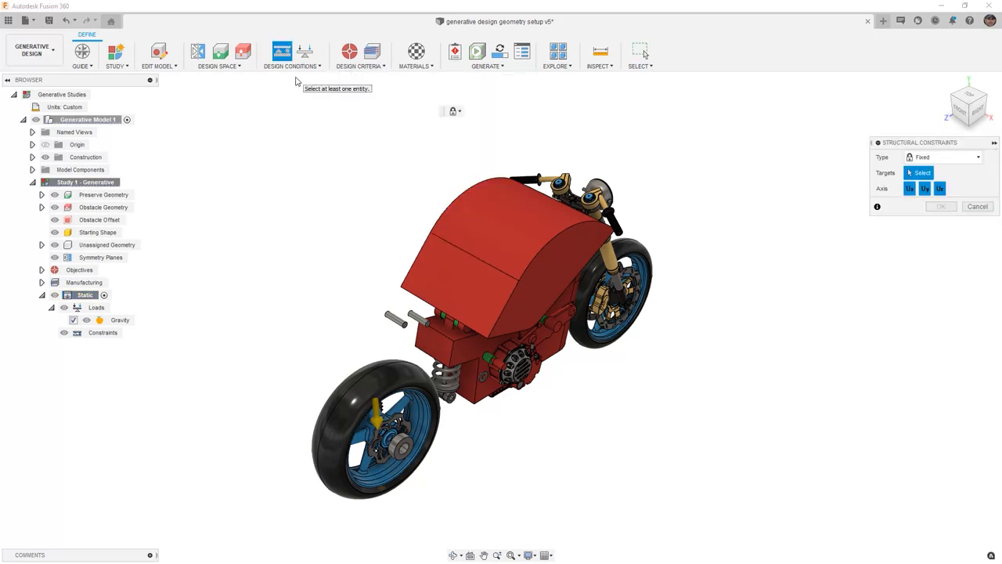
{"action": "mouse_move", "coordinate": [344, 160]}
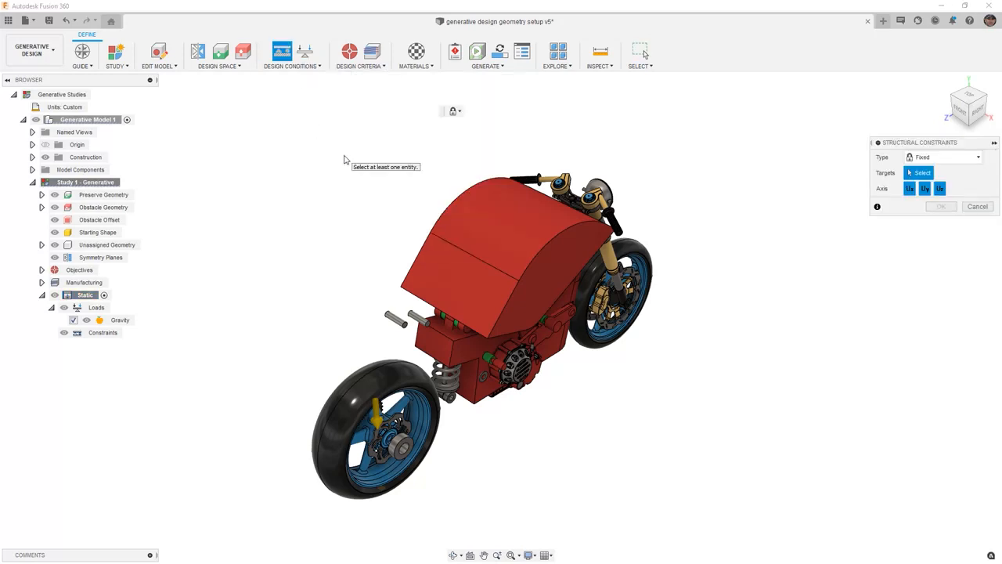
{"action": "mouse_move", "coordinate": [281, 181]}
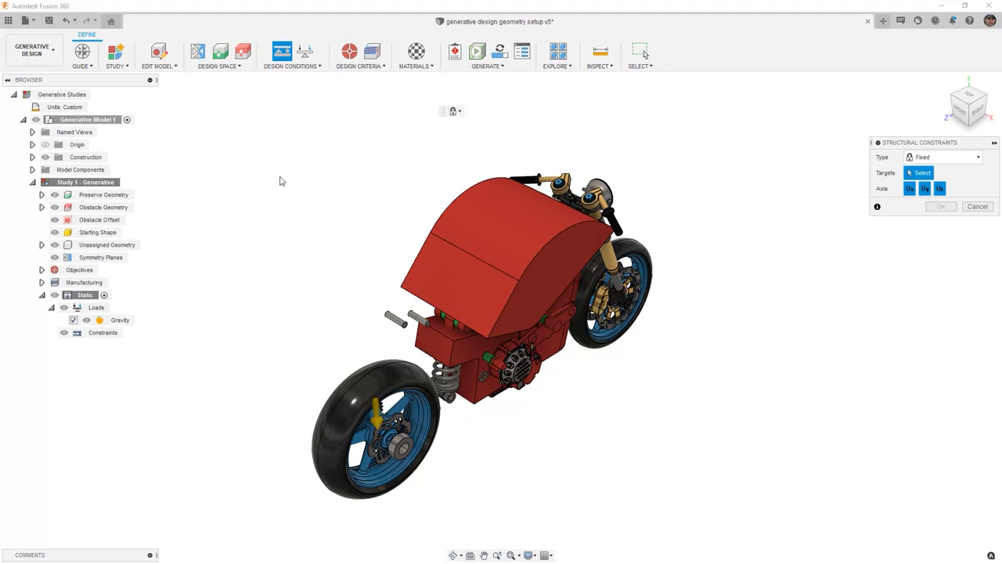
{"action": "left_click", "coordinate": [54, 207]}
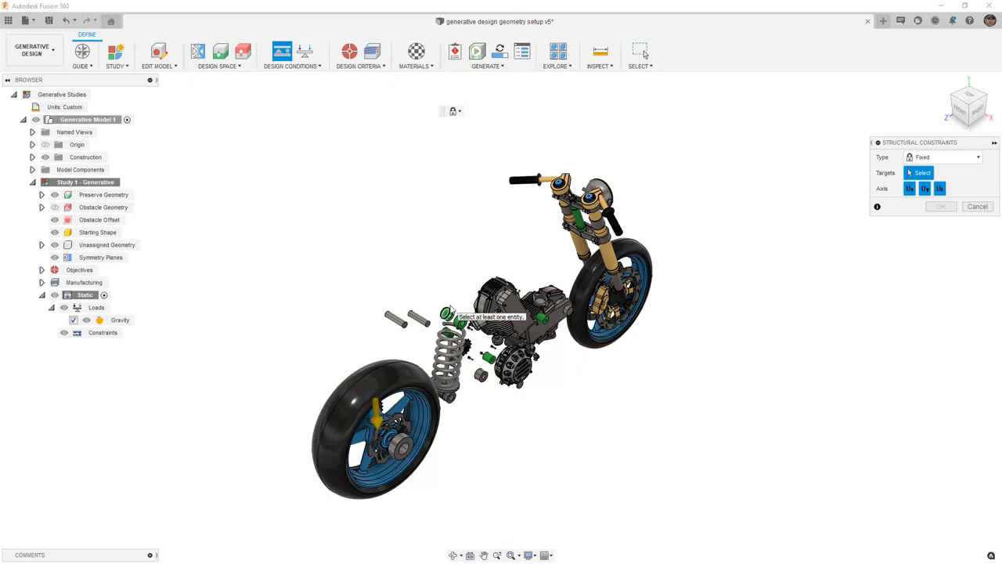
{"action": "mouse_move", "coordinate": [451, 305]}
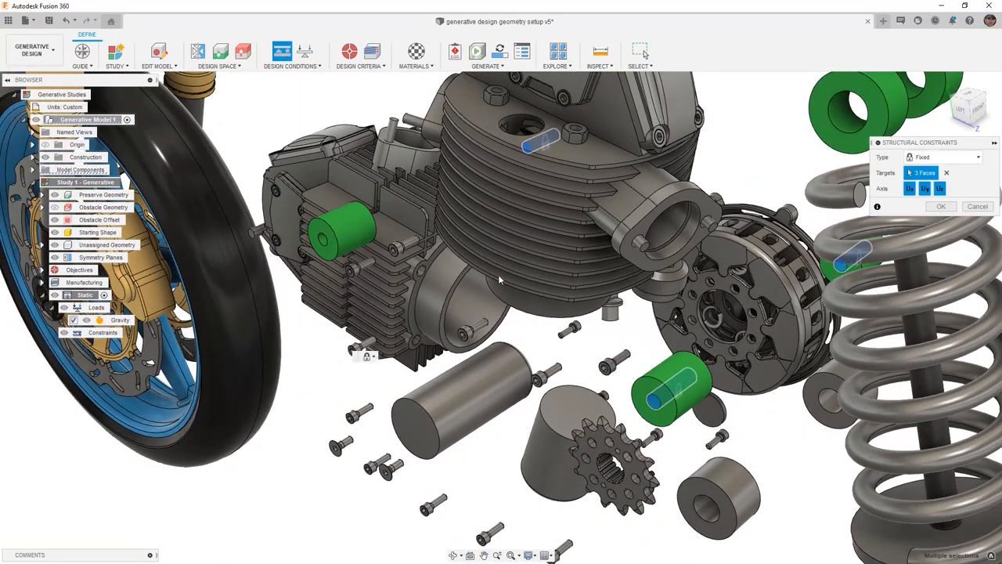
{"action": "mouse_move", "coordinate": [440, 262]}
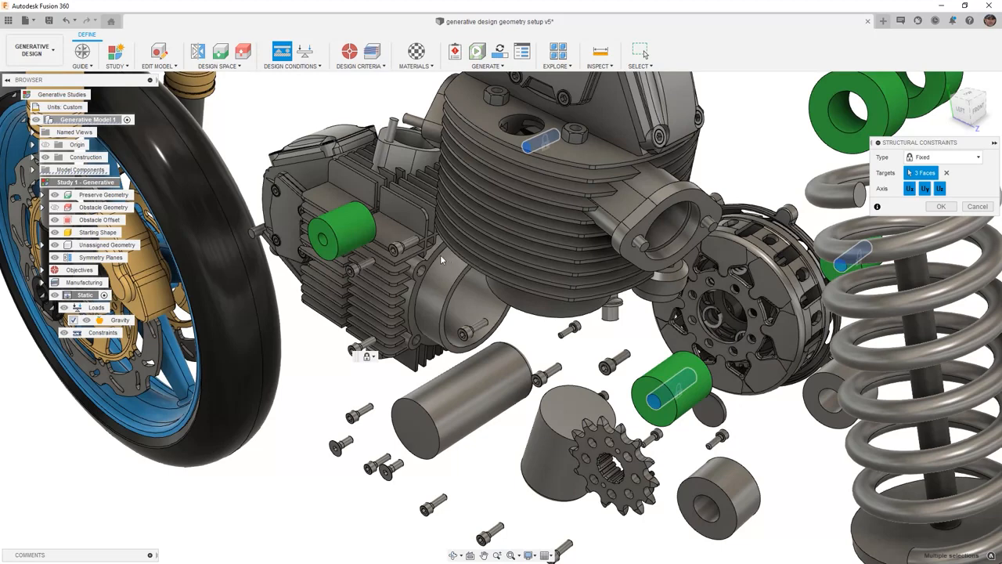
{"action": "left_click", "coordinate": [328, 227]}
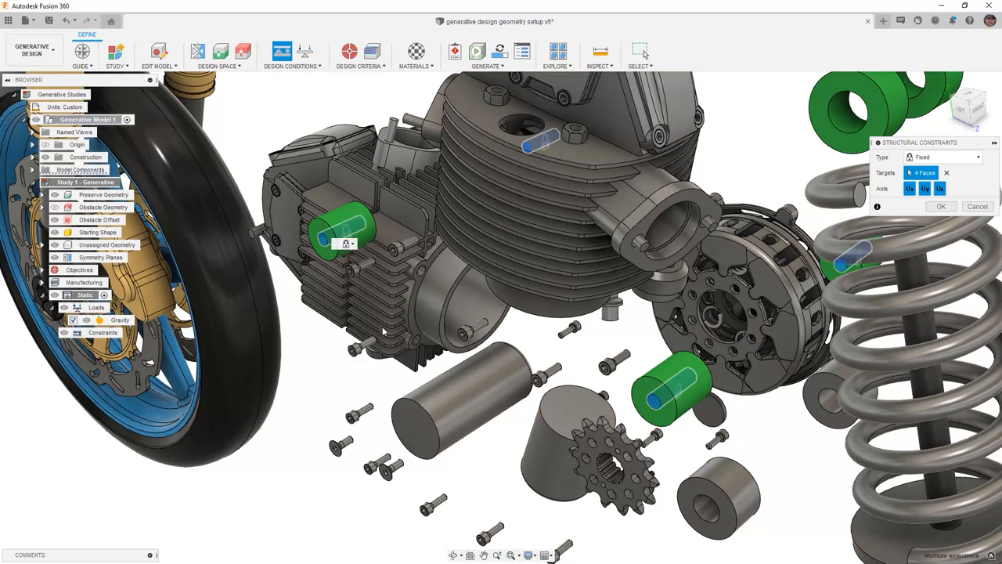
{"action": "mouse_move", "coordinate": [382, 328]}
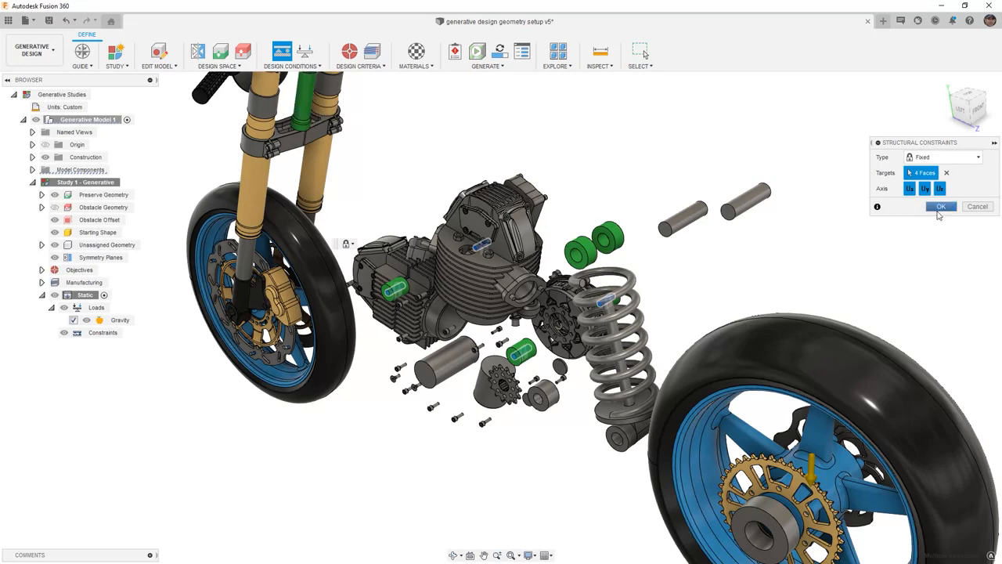
- Confirm the fixed constraint on four faces and hide the Obstacle Geometry
{"action": "left_click", "coordinate": [940, 206]}
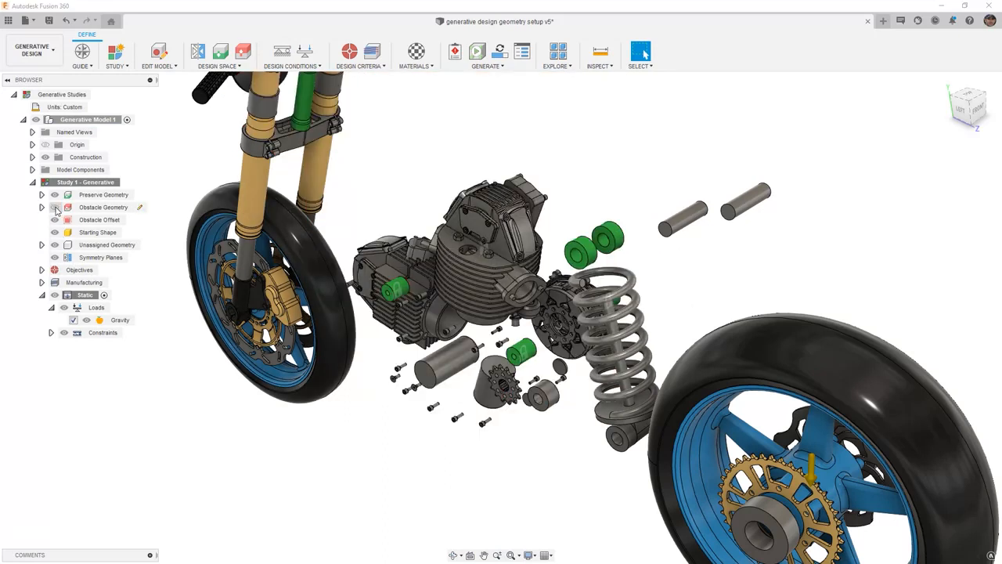
{"action": "left_click", "coordinate": [108, 244]}
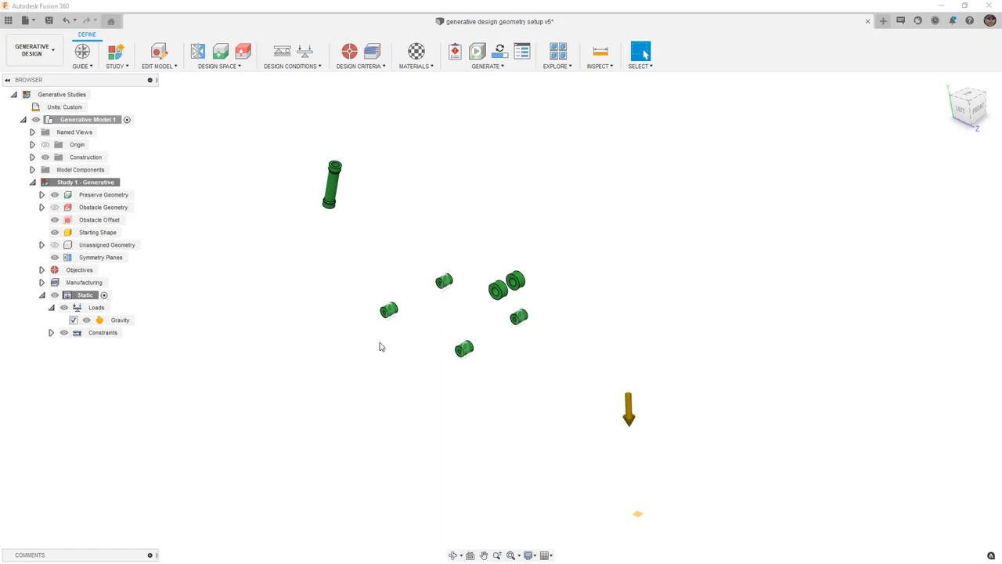
{"action": "mouse_move", "coordinate": [371, 337]}
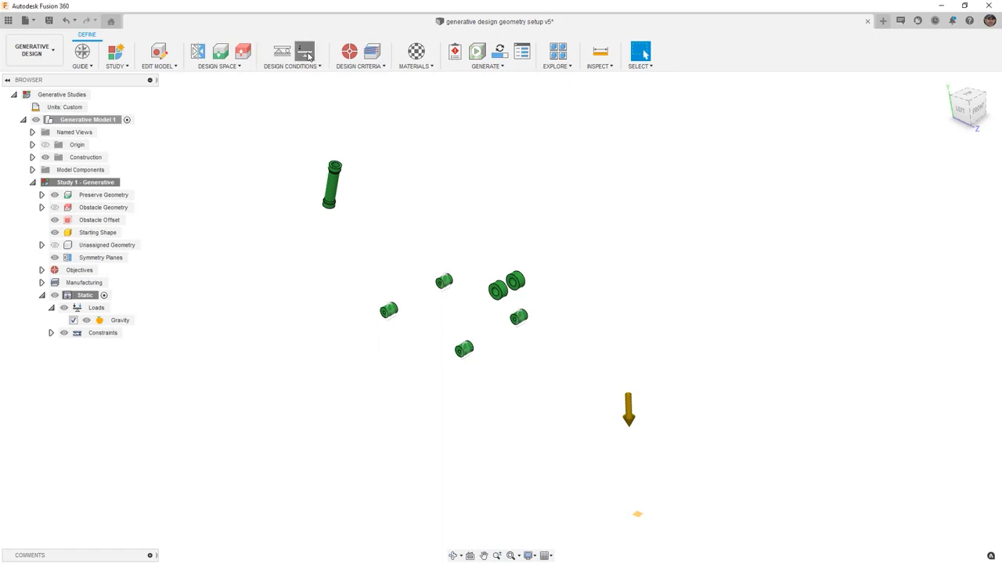
- Apply a 30000 N force to the head tube's lower end face
{"action": "left_click", "coordinate": [299, 52]}
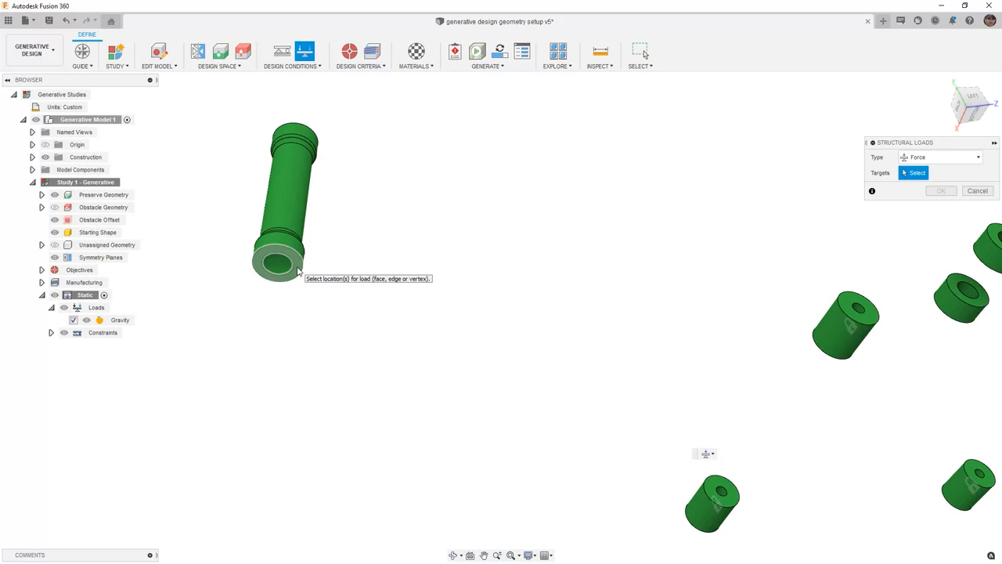
{"action": "left_click", "coordinate": [279, 264]}
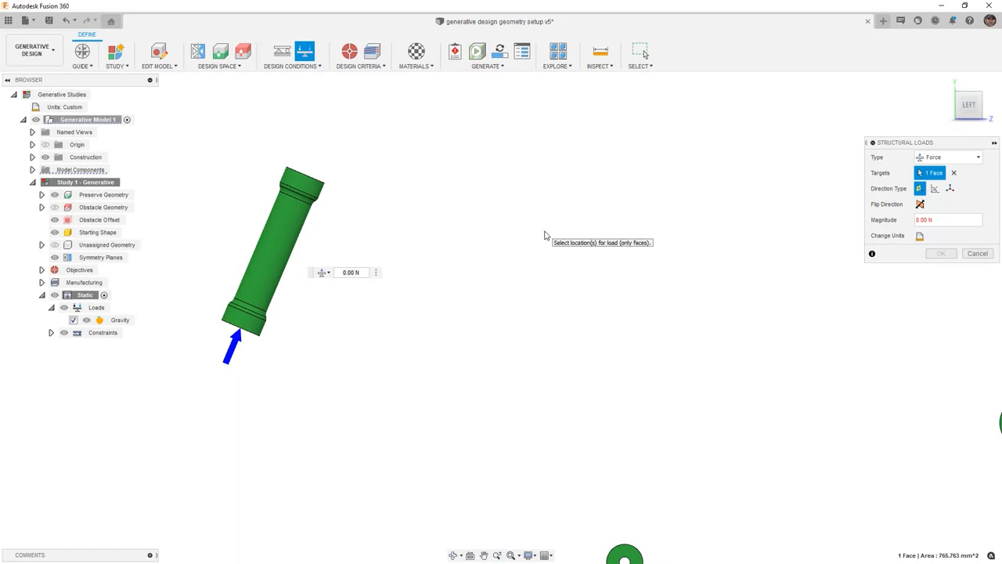
{"action": "mouse_move", "coordinate": [624, 237]}
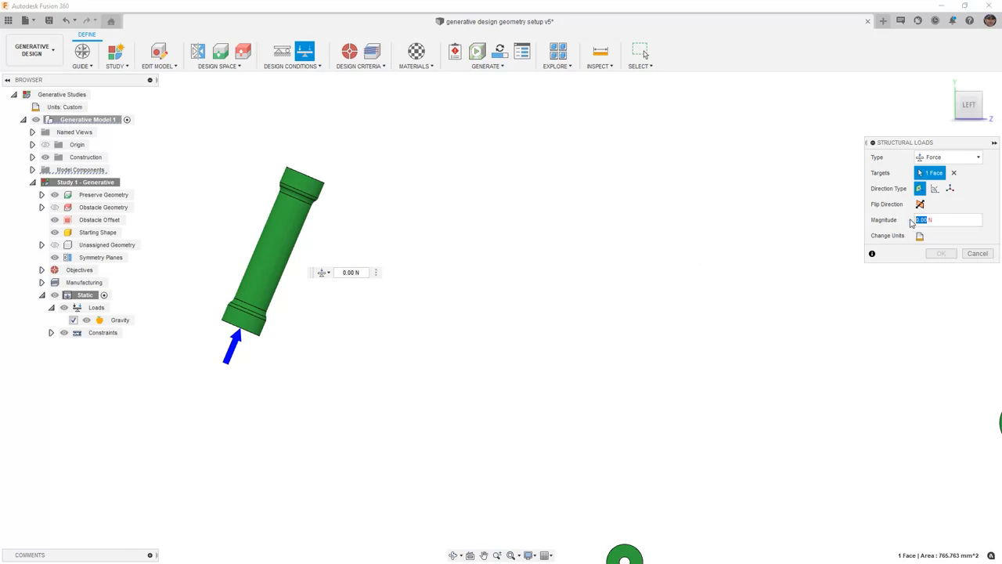
{"action": "type", "text": "300"}
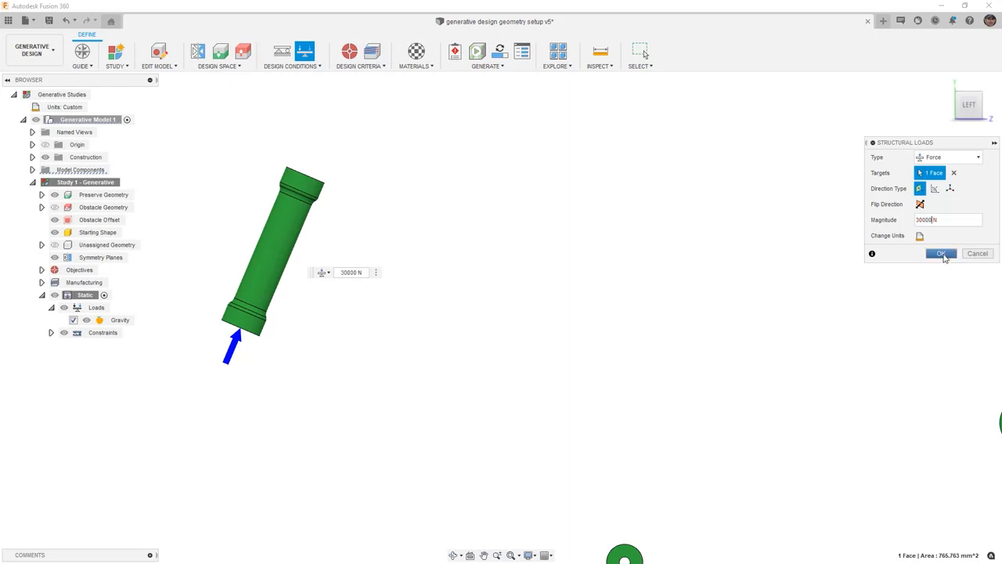
{"action": "left_click", "coordinate": [941, 253]}
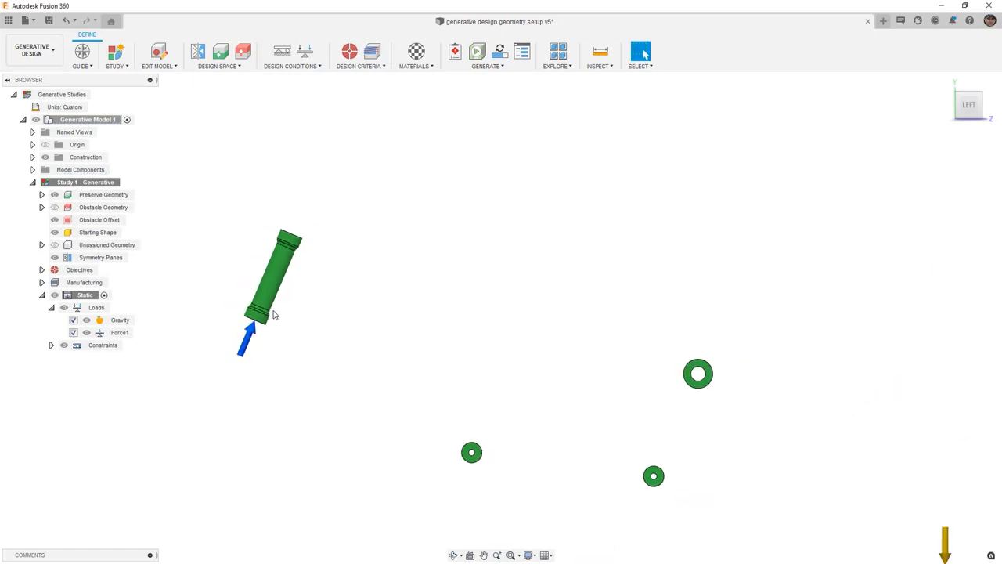
- Add a bearing load on both head tube faces, directed at -180°
{"action": "right_click", "coordinate": [583, 348]}
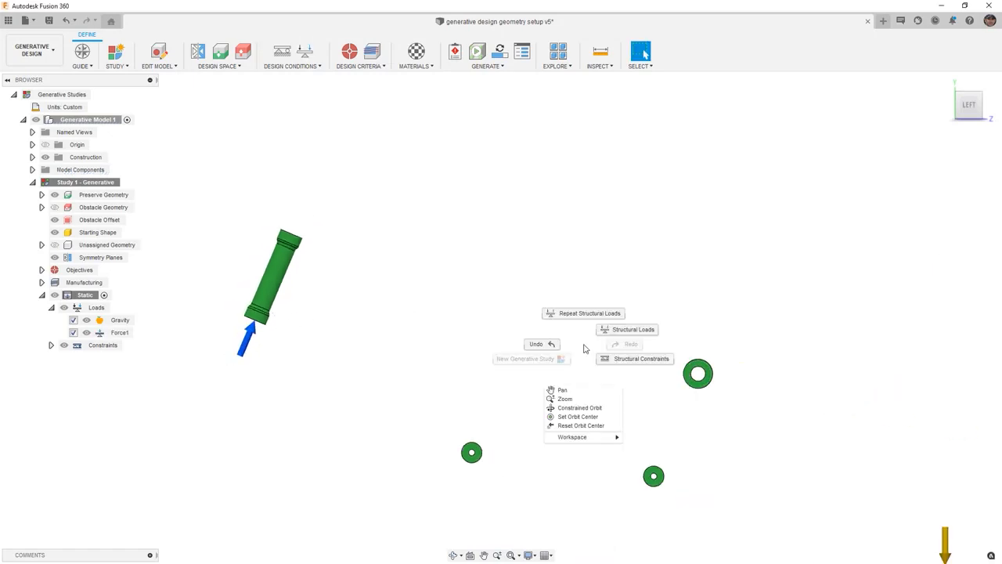
{"action": "left_click", "coordinate": [627, 329]}
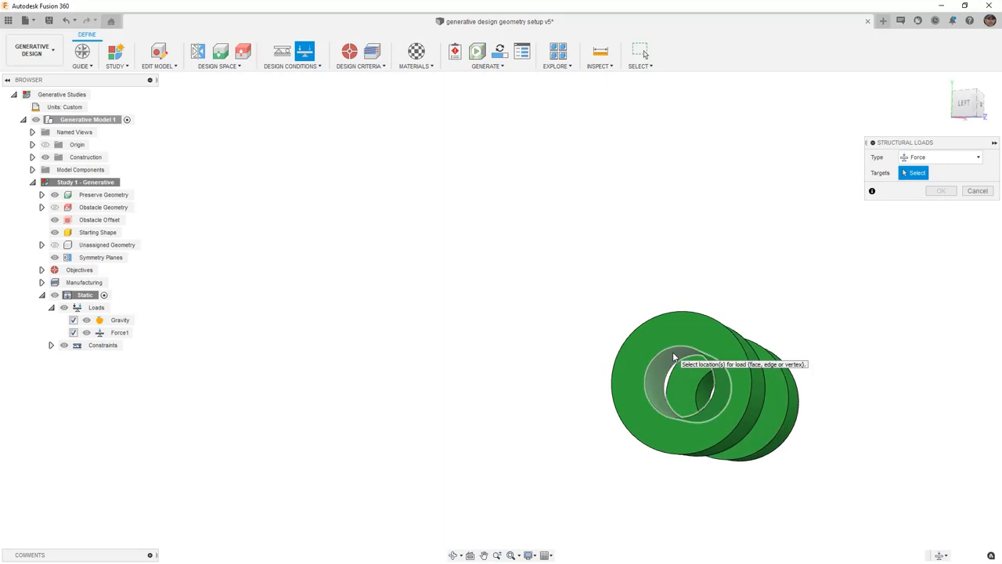
{"action": "left_click", "coordinate": [674, 356]}
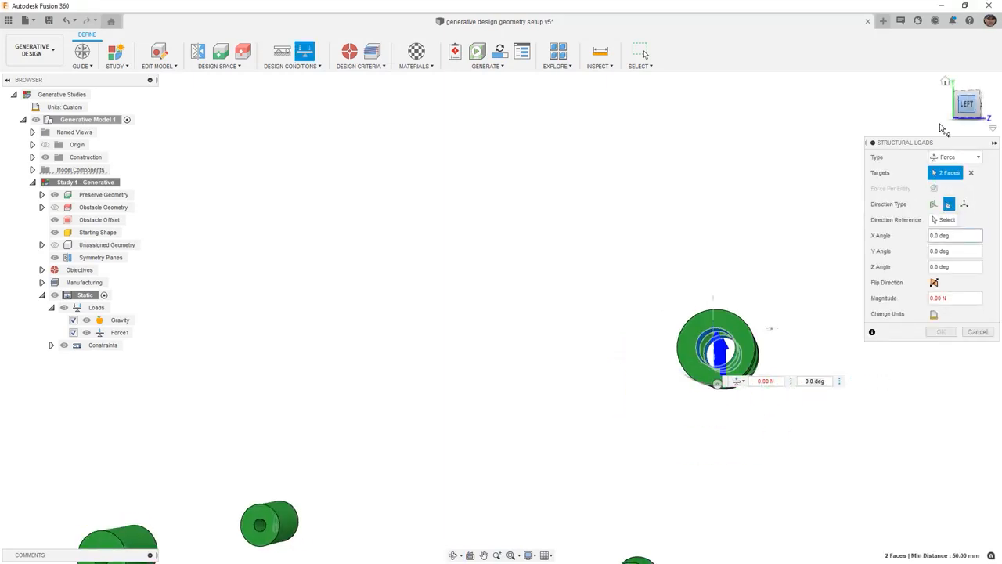
{"action": "left_click", "coordinate": [985, 156]}
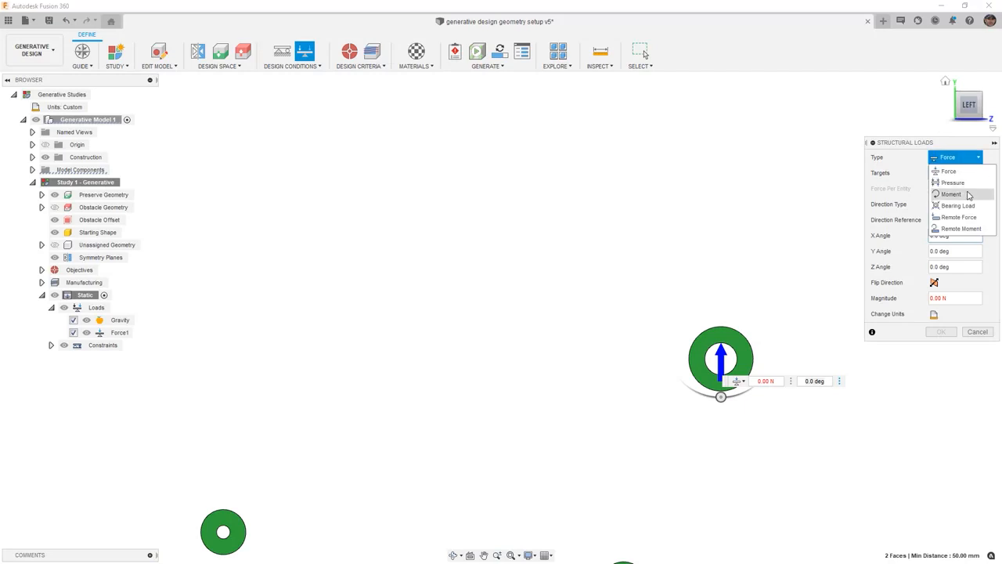
{"action": "left_click", "coordinate": [953, 205]}
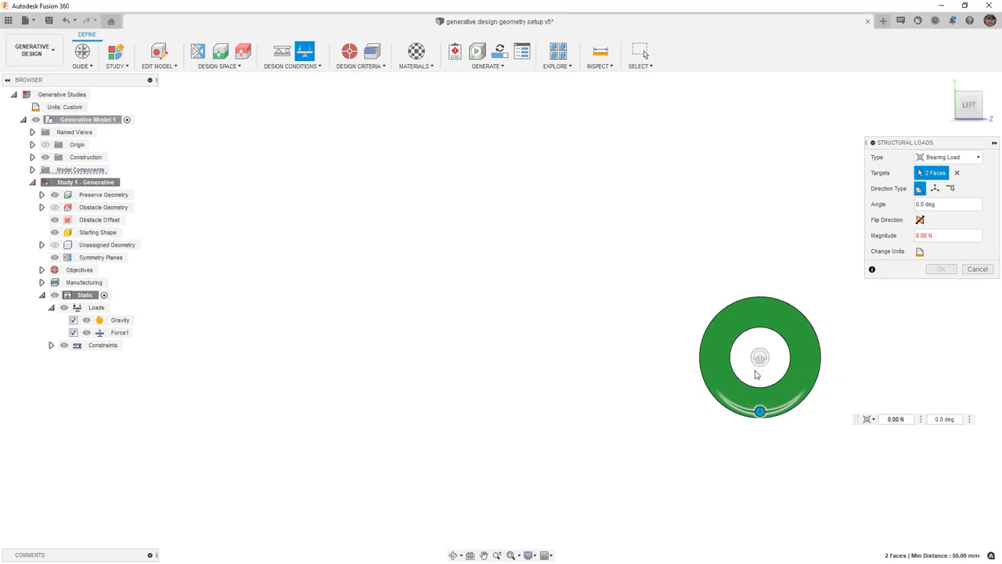
{"action": "left_click_drag", "start_coordinate": [759, 412], "coordinate": [795, 313]}
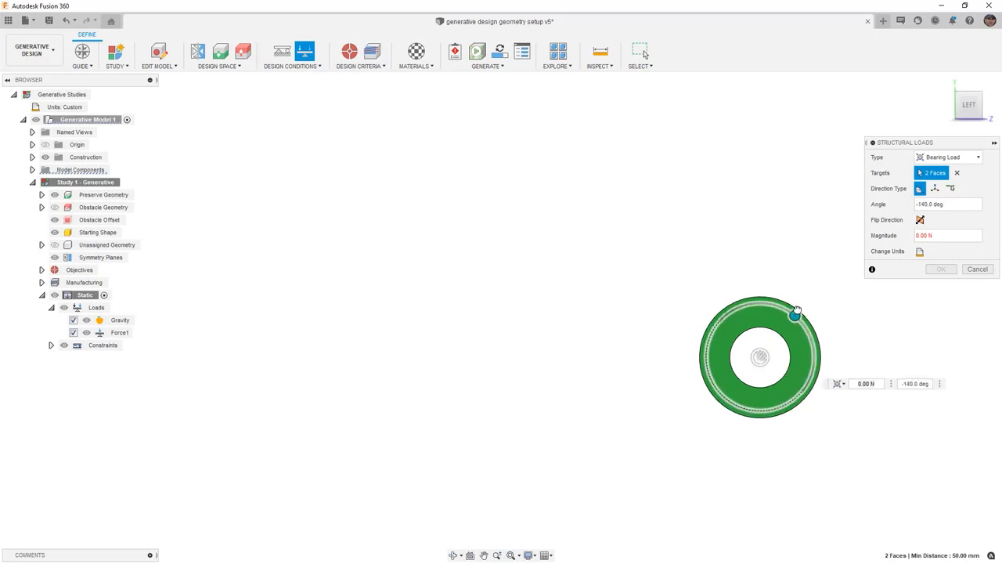
{"action": "left_click_drag", "start_coordinate": [794, 313], "coordinate": [759, 304]}
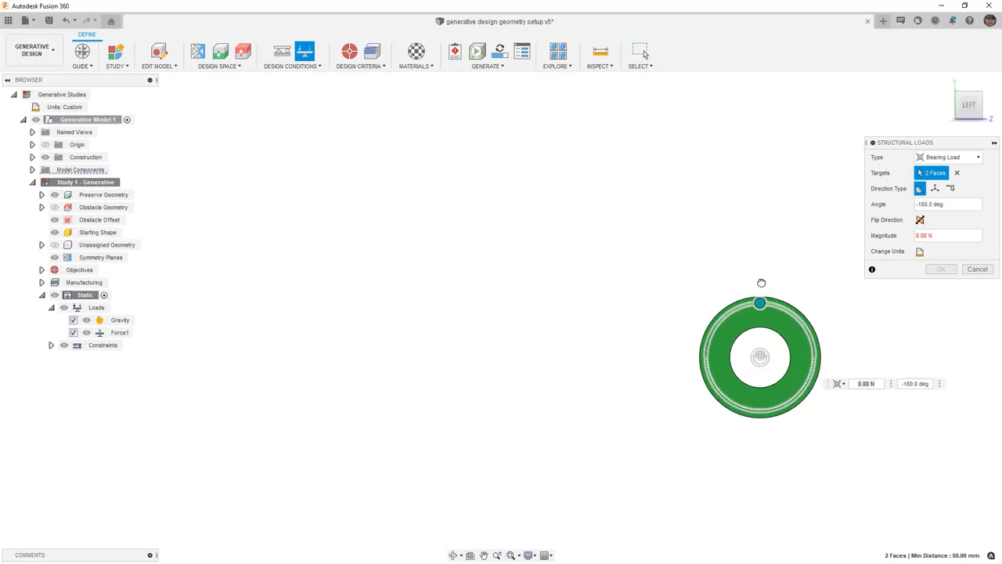
{"action": "left_click_drag", "start_coordinate": [760, 304], "coordinate": [755, 304]}
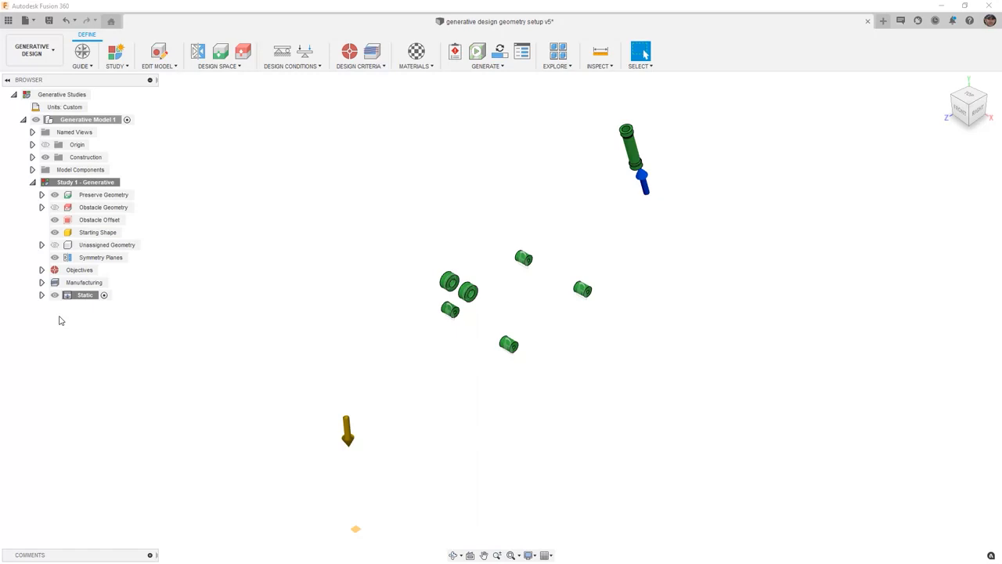
- Clone Static into Static (1) and review its Gravity, Force2 and Bearing Load2
{"action": "right_click", "coordinate": [82, 295]}
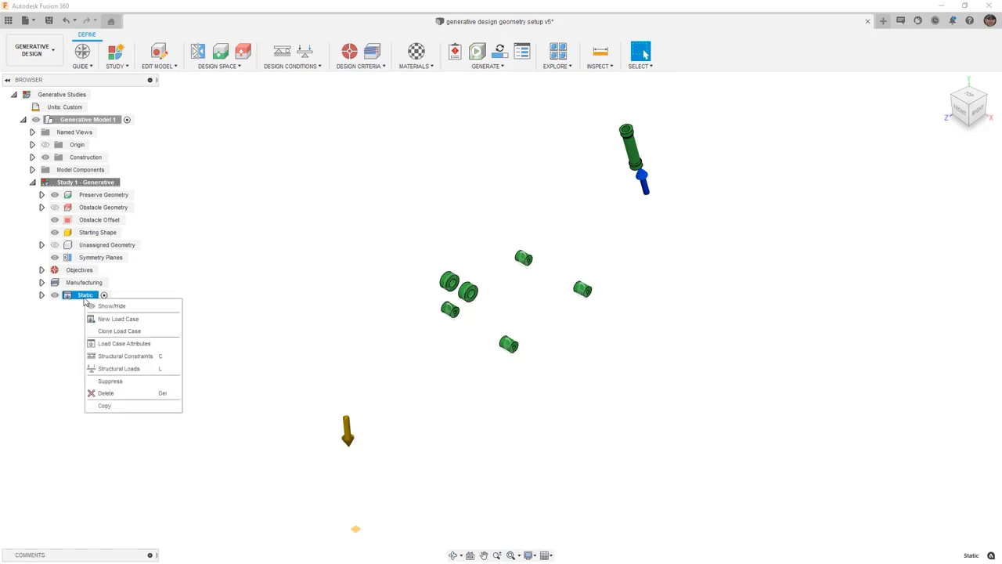
{"action": "left_click", "coordinate": [124, 335]}
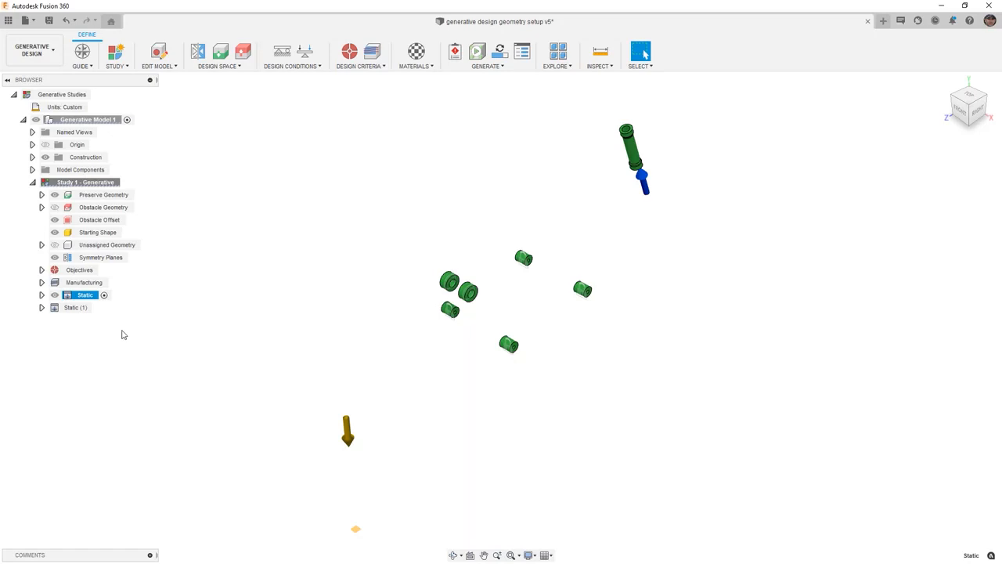
{"action": "left_click", "coordinate": [41, 308]}
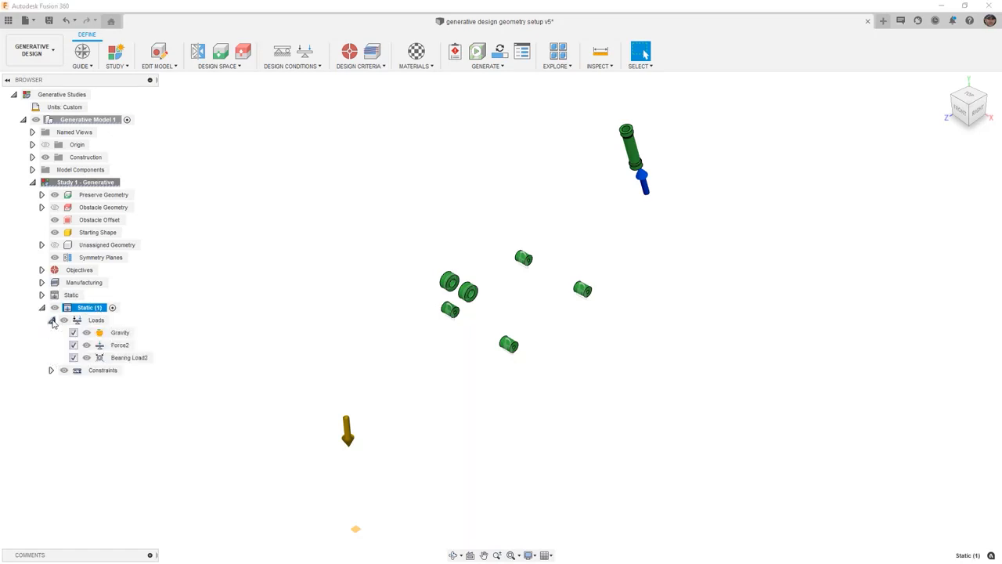
{"action": "left_click", "coordinate": [49, 370]}
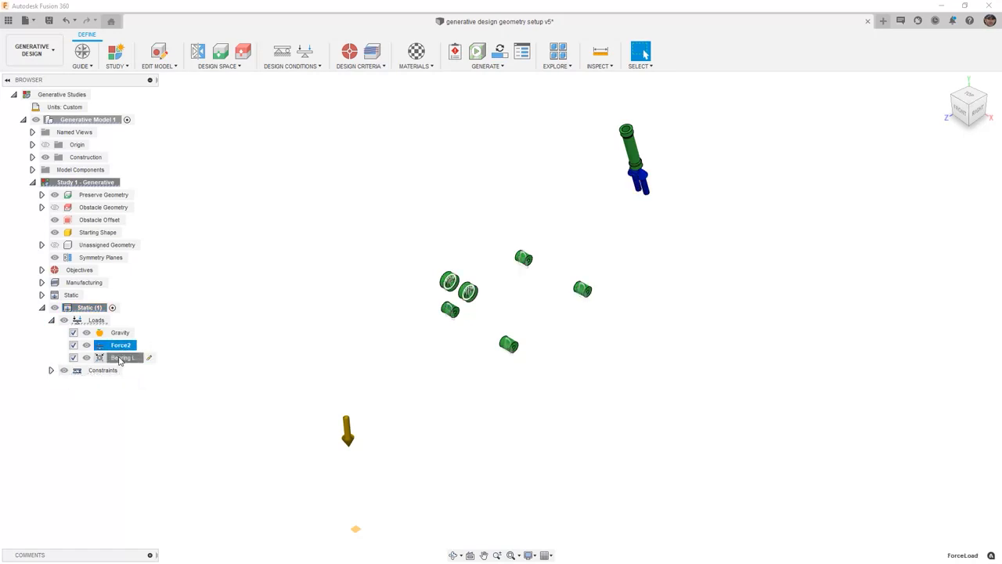
{"action": "left_click", "coordinate": [123, 356]}
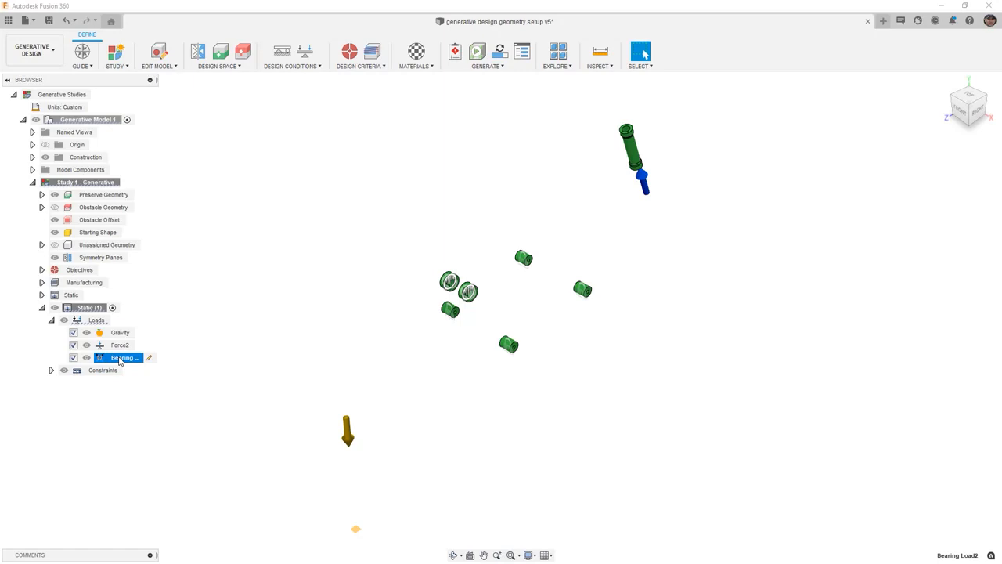
{"action": "left_click", "coordinate": [120, 345]}
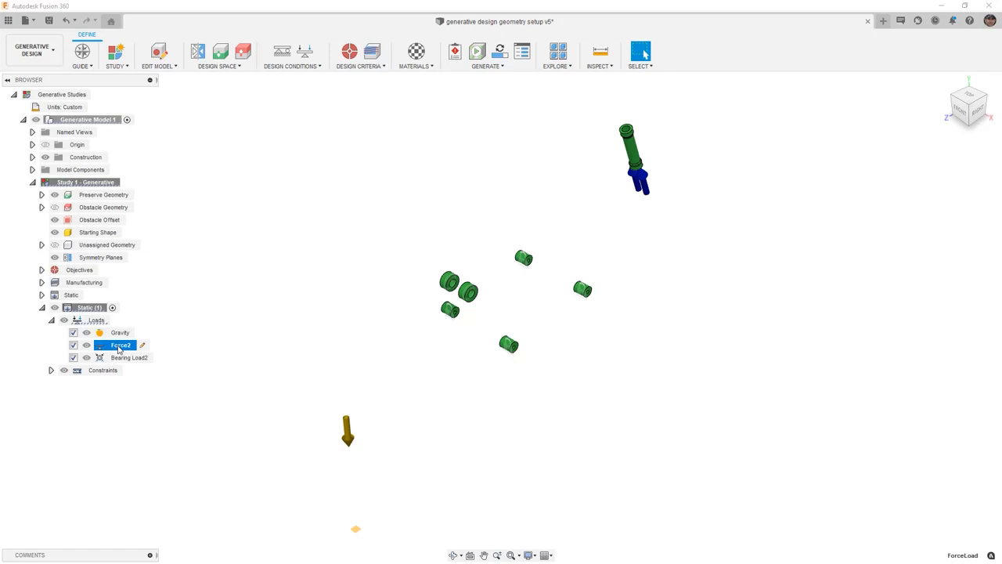
- Rename Static (1) to 'Torsion' and delete its Force2 load
{"action": "left_click", "coordinate": [88, 307]}
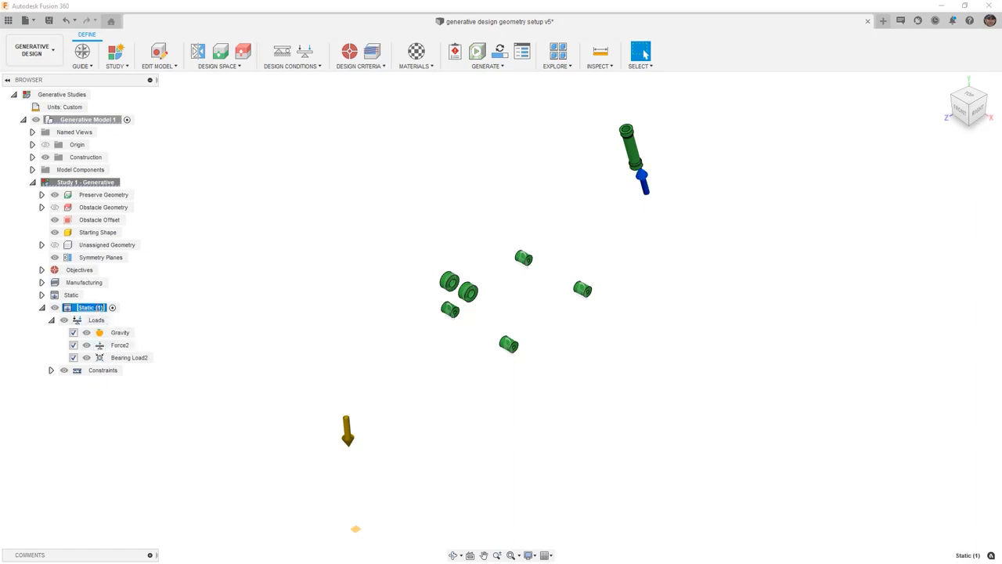
{"action": "double_click", "coordinate": [84, 307]}
{"action": "type", "text": "Torsion"}
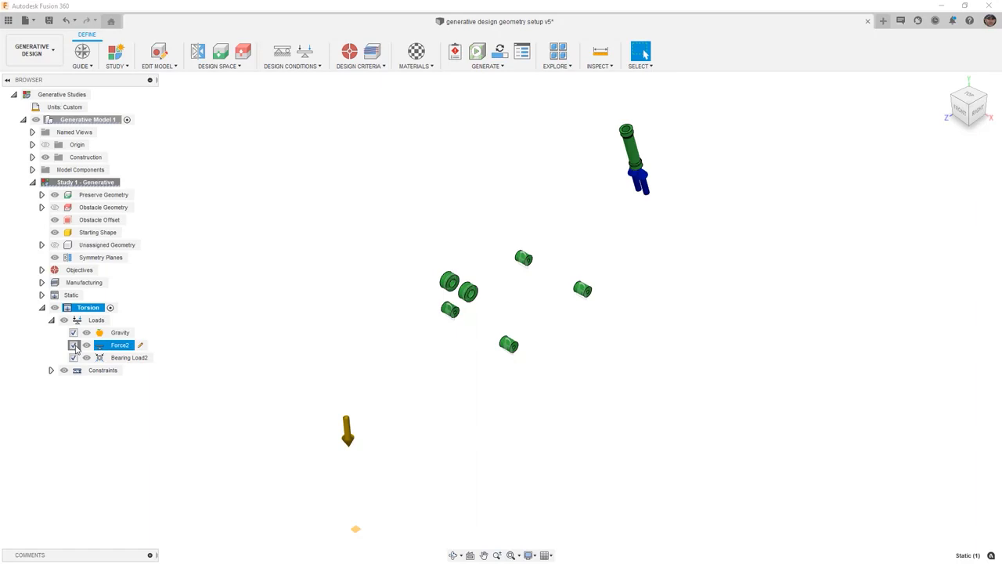
{"action": "left_click", "coordinate": [73, 345]}
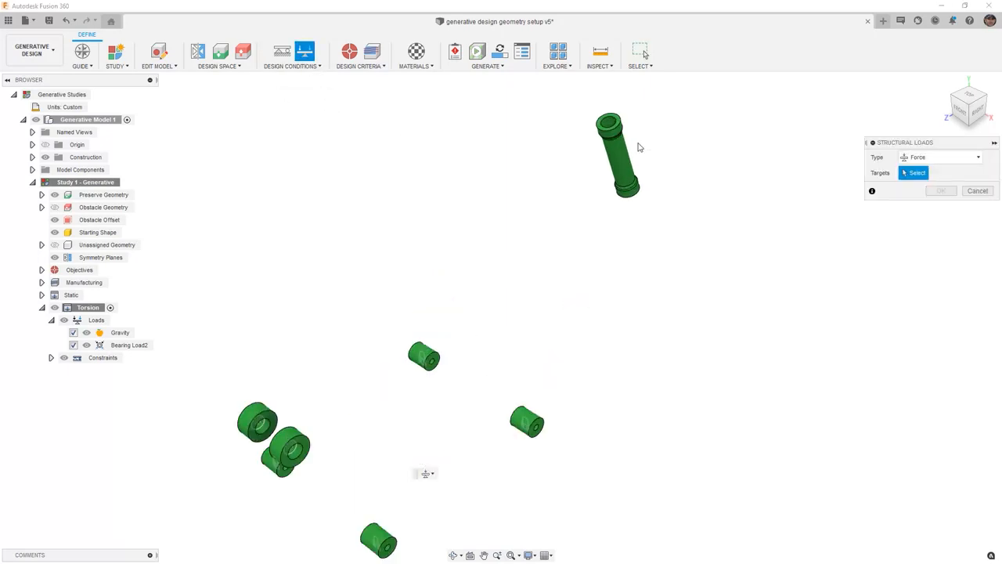
{"action": "mouse_move", "coordinate": [640, 140]}
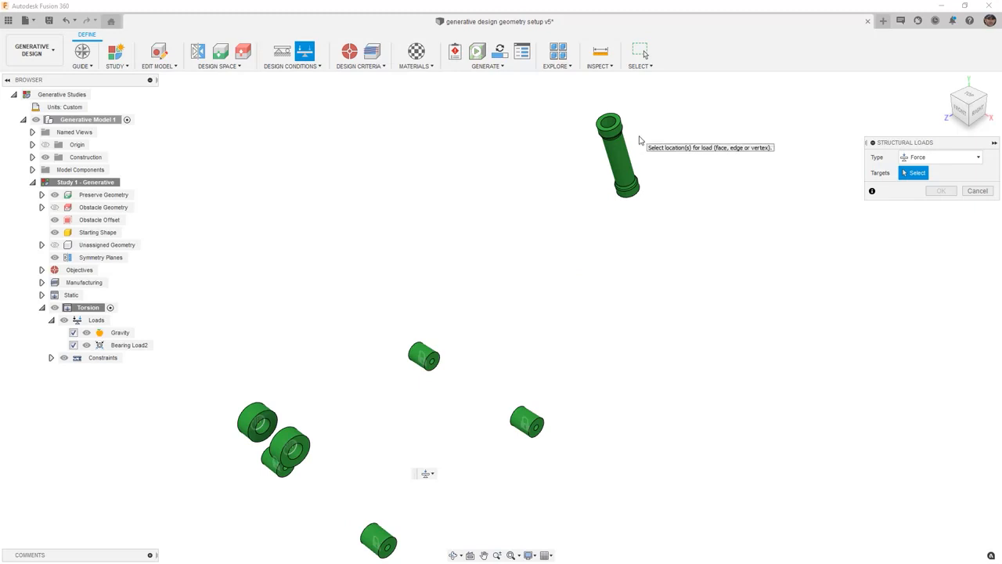
{"action": "mouse_move", "coordinate": [620, 130]}
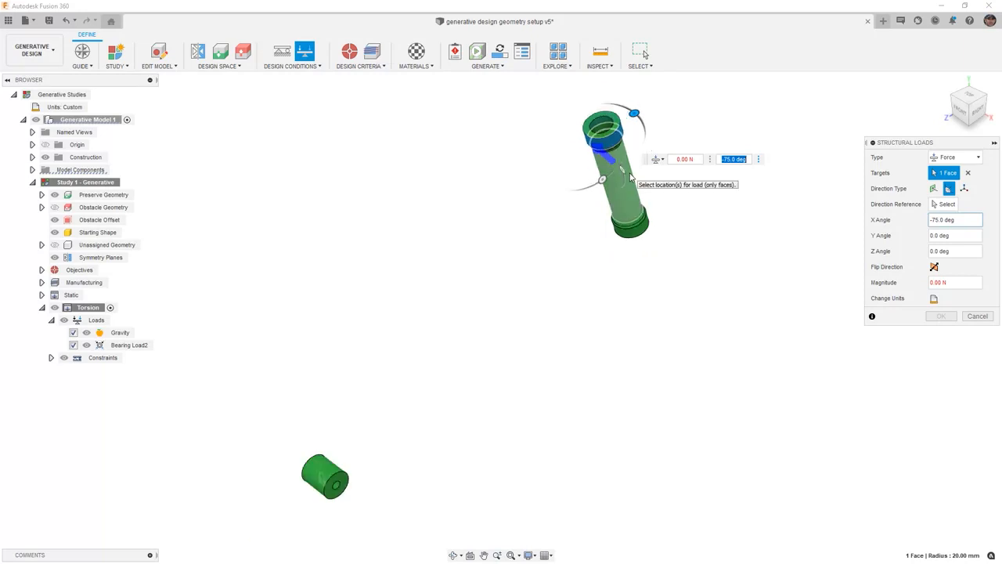
- Add a 15000 N bearing load at -90° on a head tube face
{"action": "type", "text": "-90"}
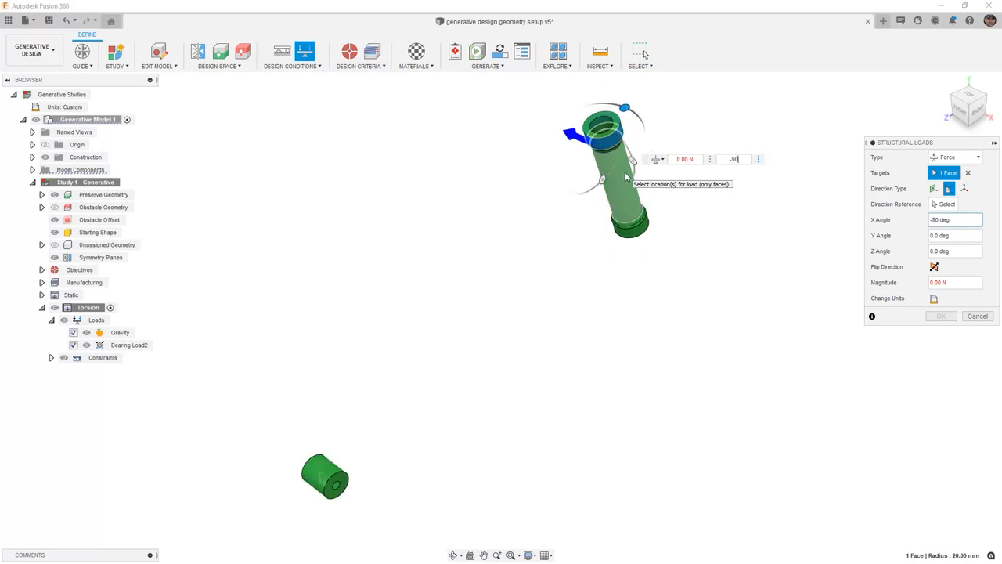
{"action": "mouse_move", "coordinate": [692, 175]}
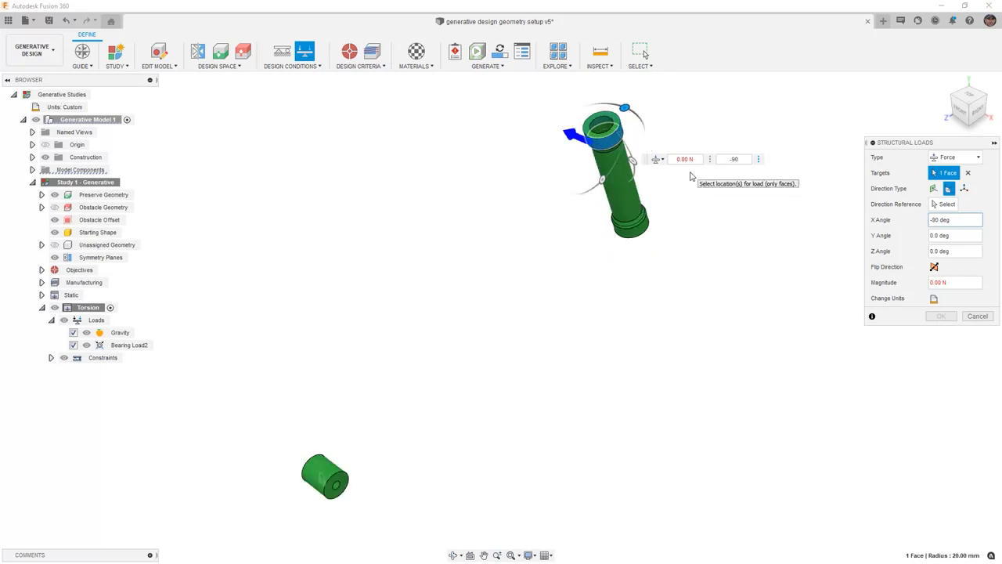
{"action": "mouse_move", "coordinate": [601, 145]}
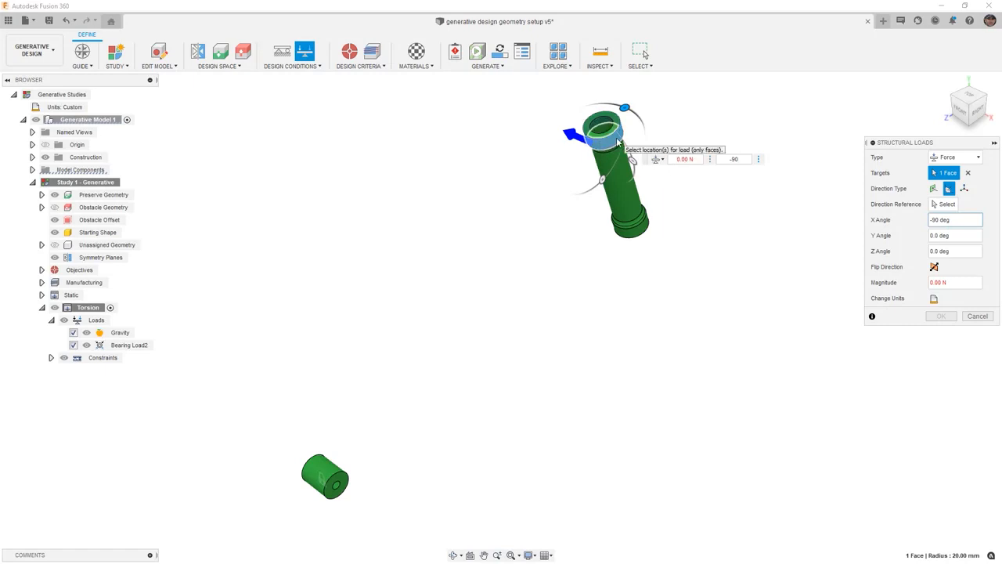
{"action": "mouse_move", "coordinate": [579, 159]}
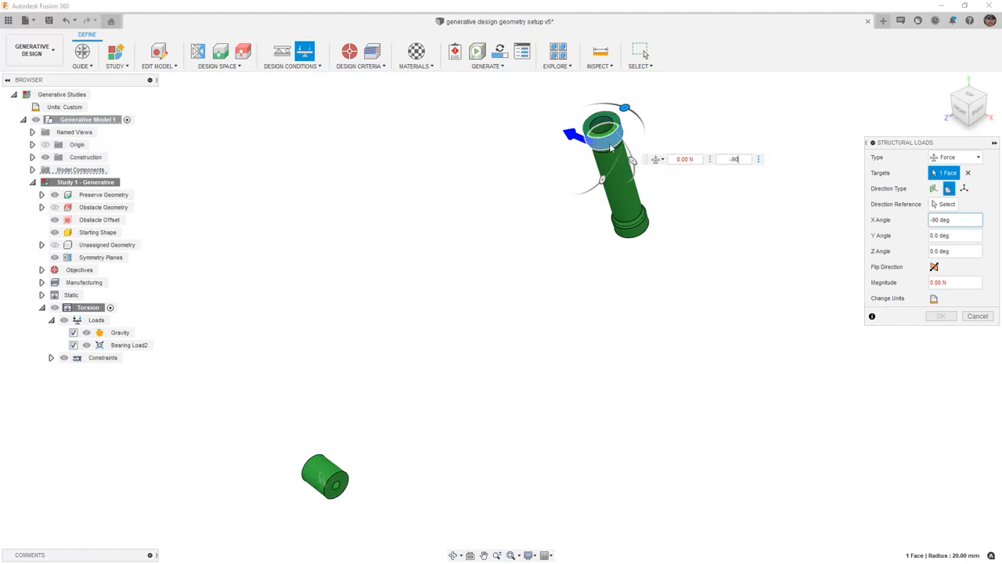
{"action": "left_click", "coordinate": [962, 157]}
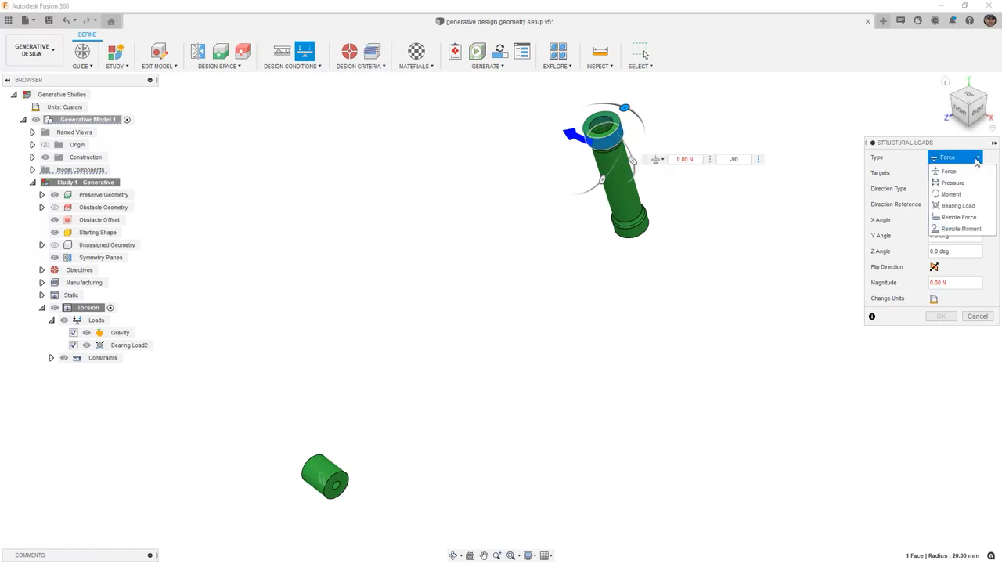
{"action": "left_click", "coordinate": [954, 206]}
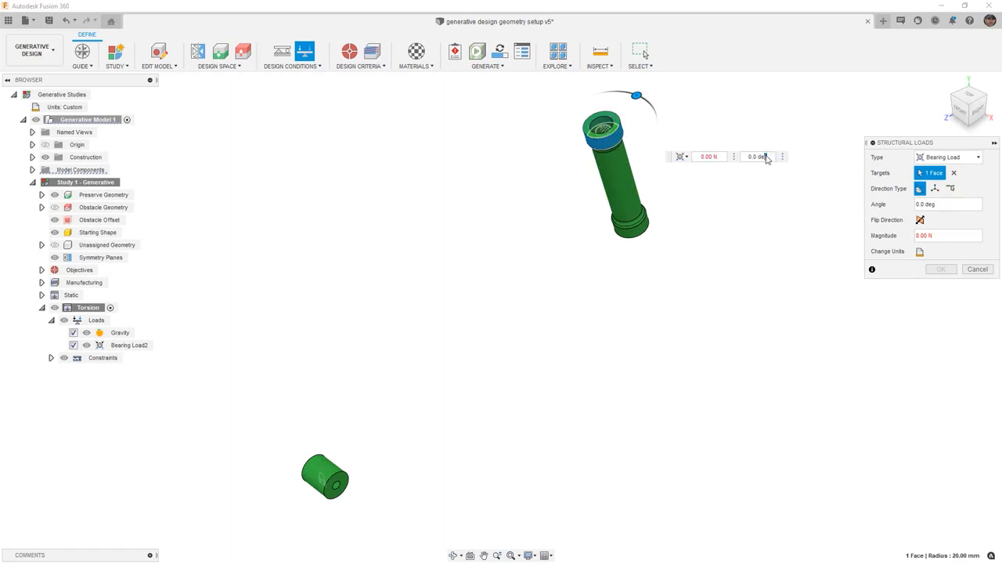
{"action": "type", "text": "-90"}
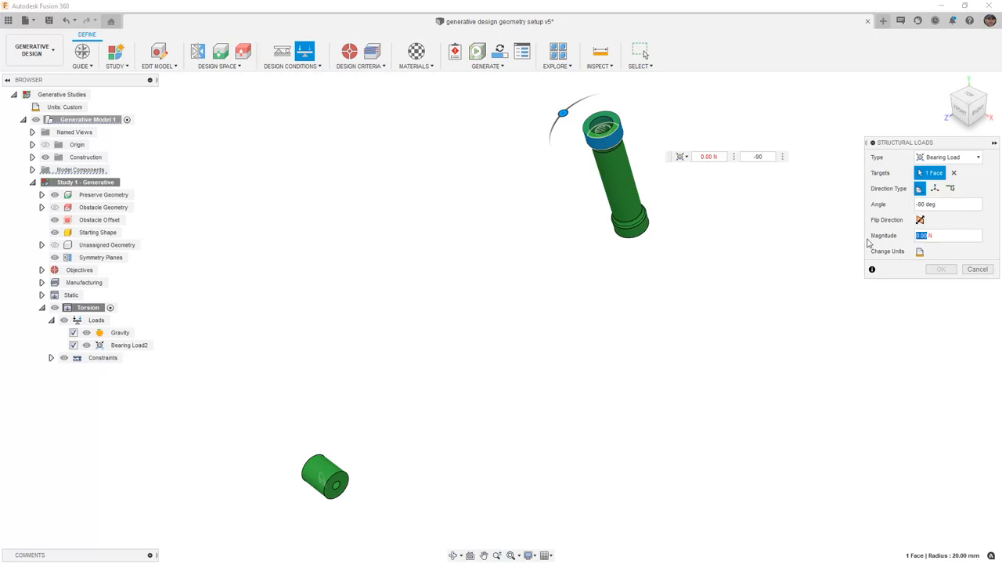
{"action": "type", "text": "15000"}
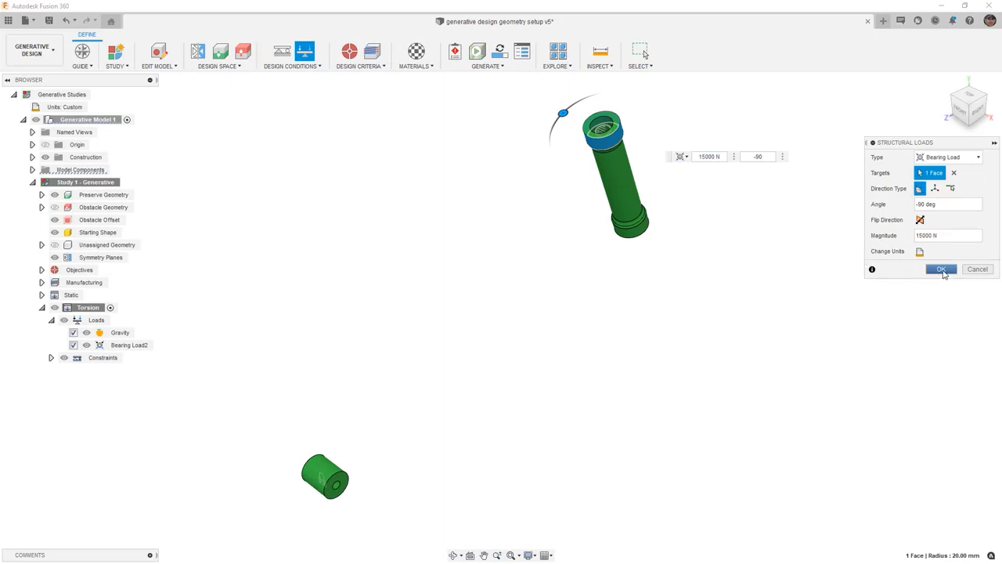
{"action": "left_click", "coordinate": [941, 269]}
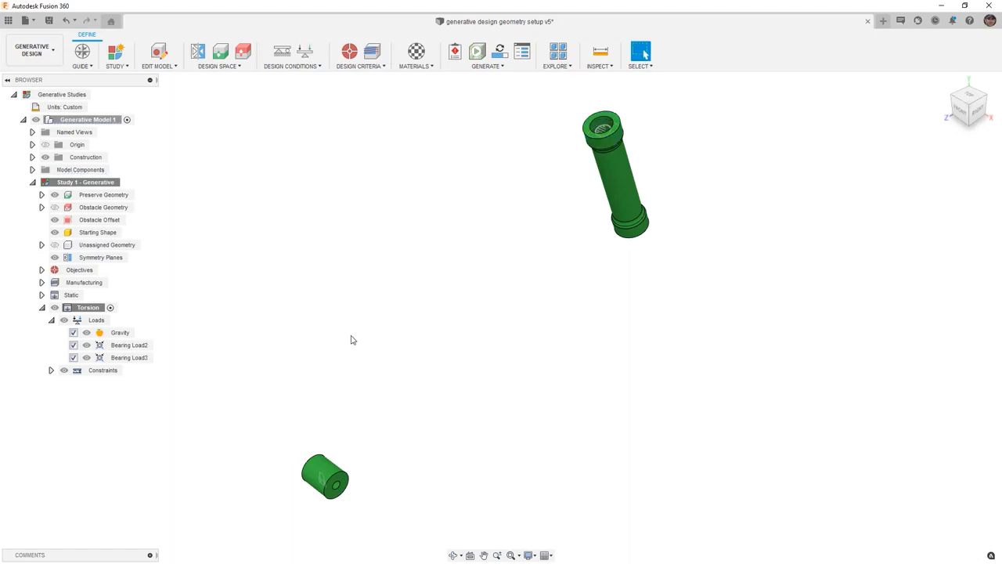
{"action": "mouse_move", "coordinate": [634, 236]}
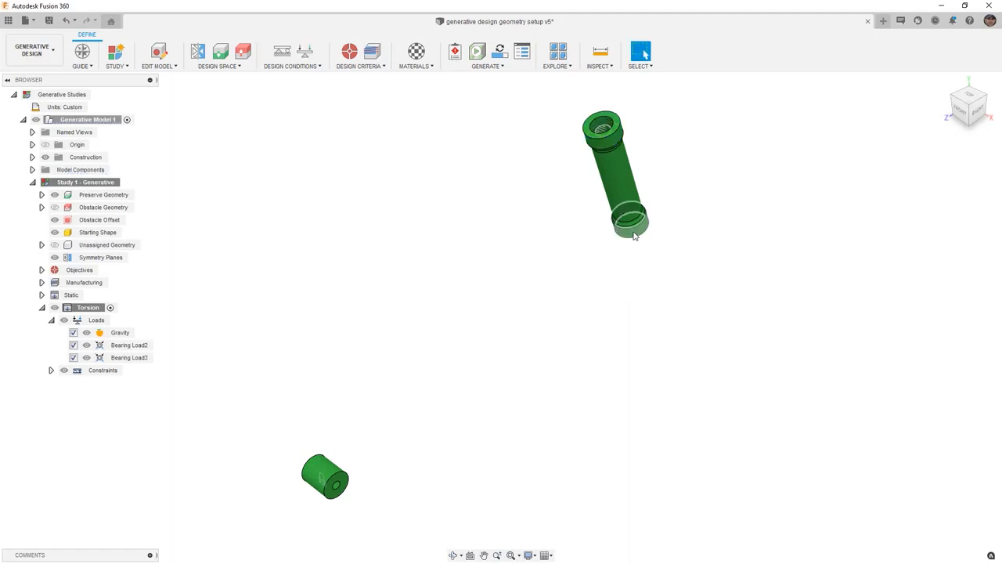
- Rename Bearing Load3 to 'Torsion T' and bring up its options to copy it
{"action": "left_click", "coordinate": [118, 357]}
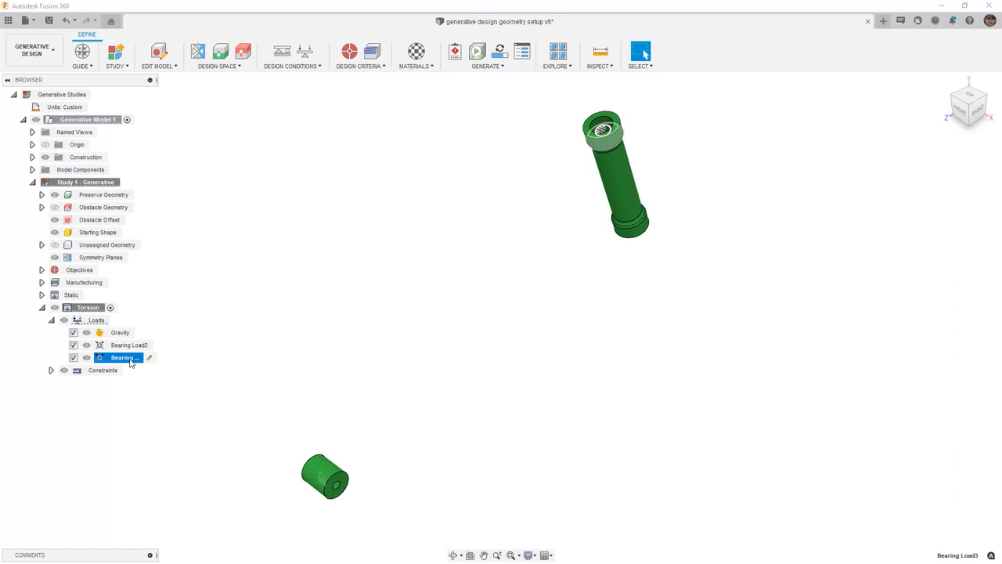
{"action": "double_click", "coordinate": [125, 357]}
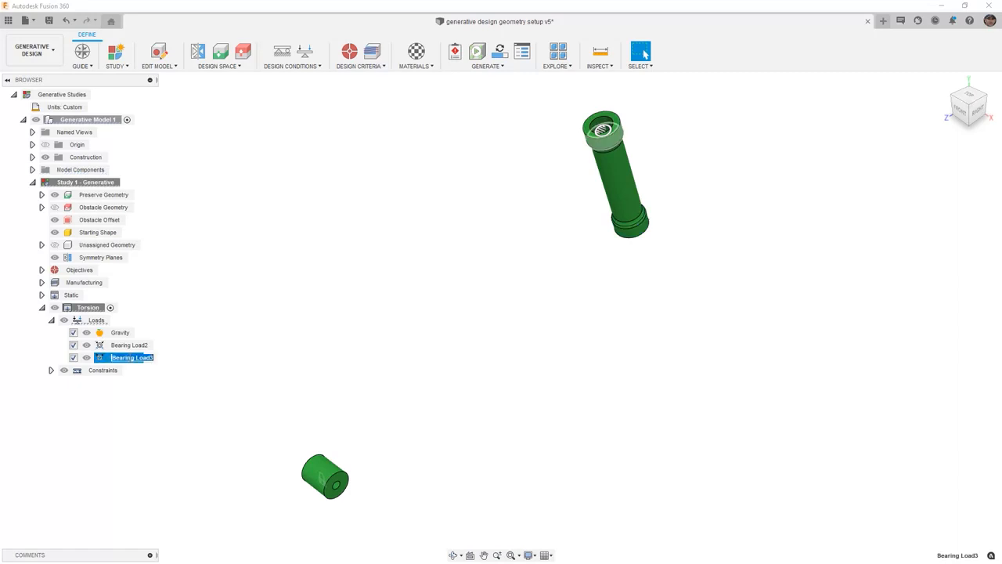
{"action": "type", "text": "Torsion T"}
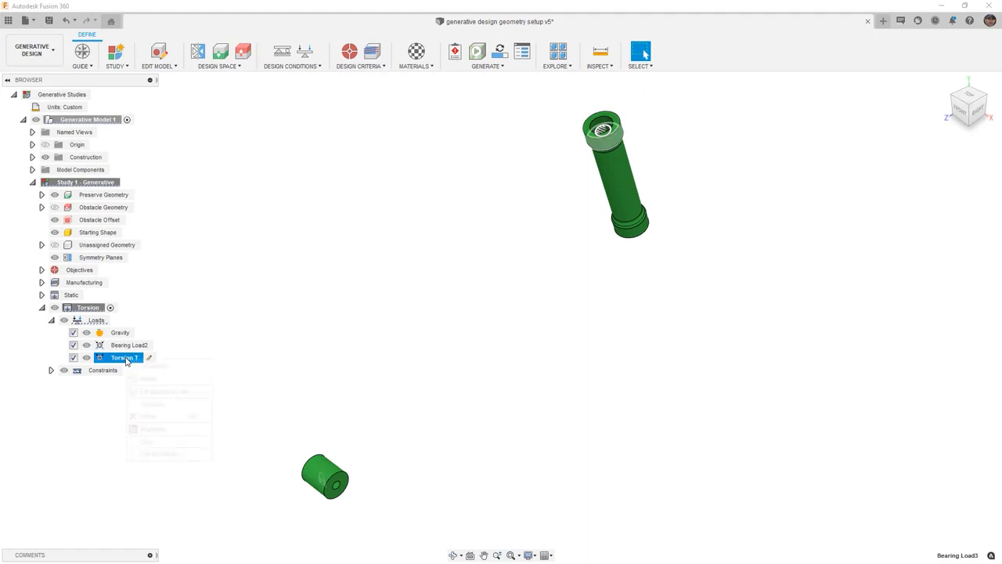
{"action": "right_click", "coordinate": [124, 358]}
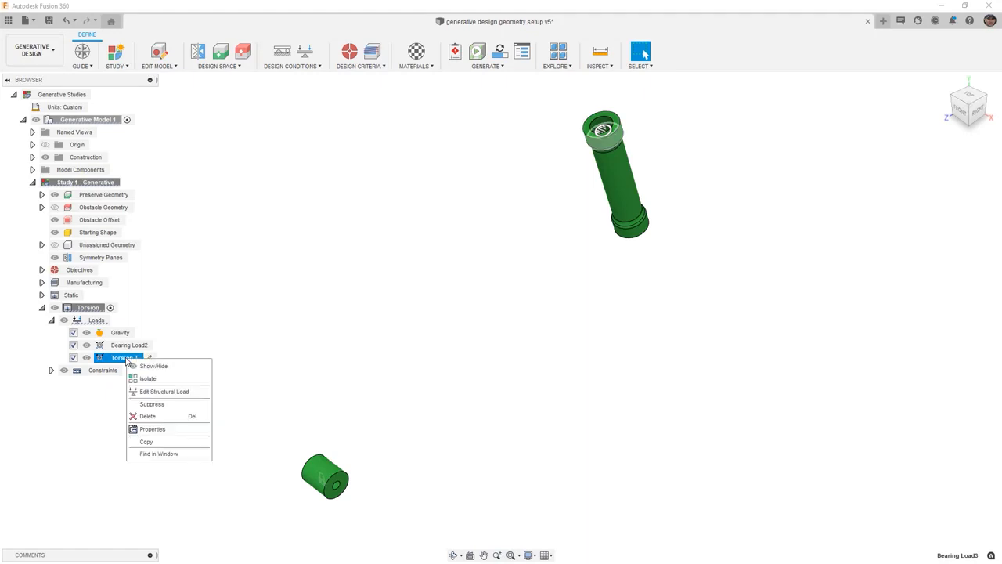
{"action": "left_click", "coordinate": [146, 375]}
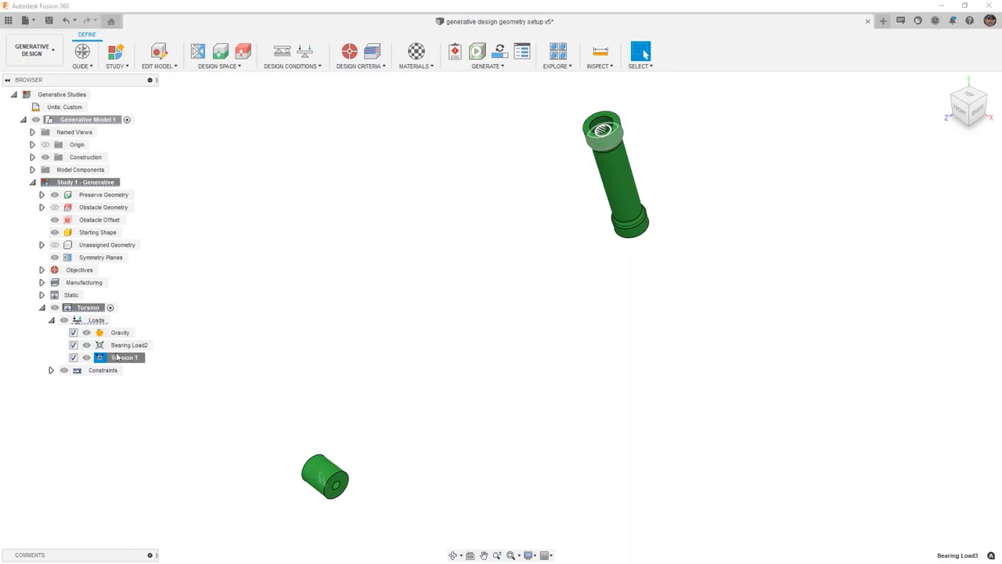
{"action": "right_click", "coordinate": [124, 358]}
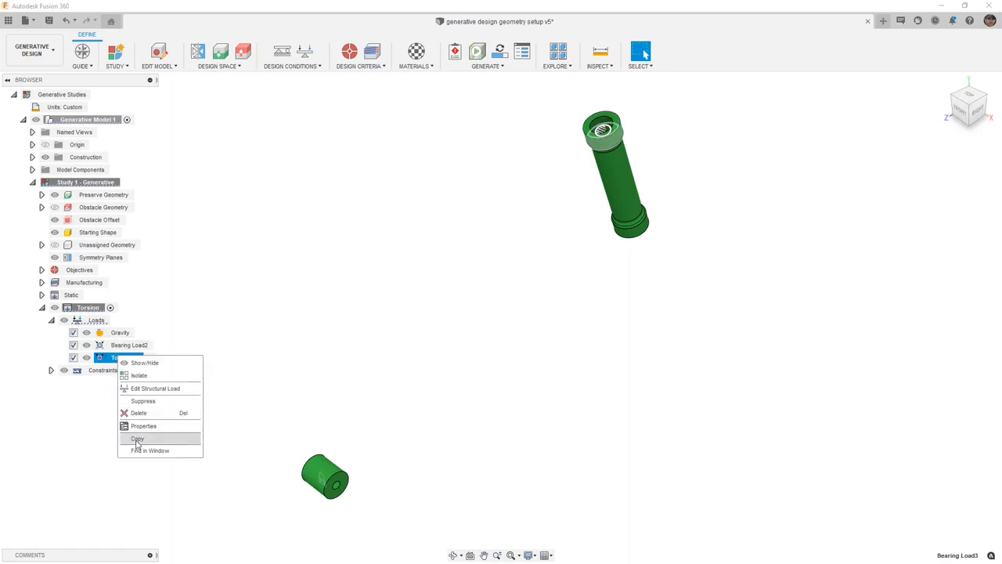
{"action": "mouse_move", "coordinate": [144, 450]}
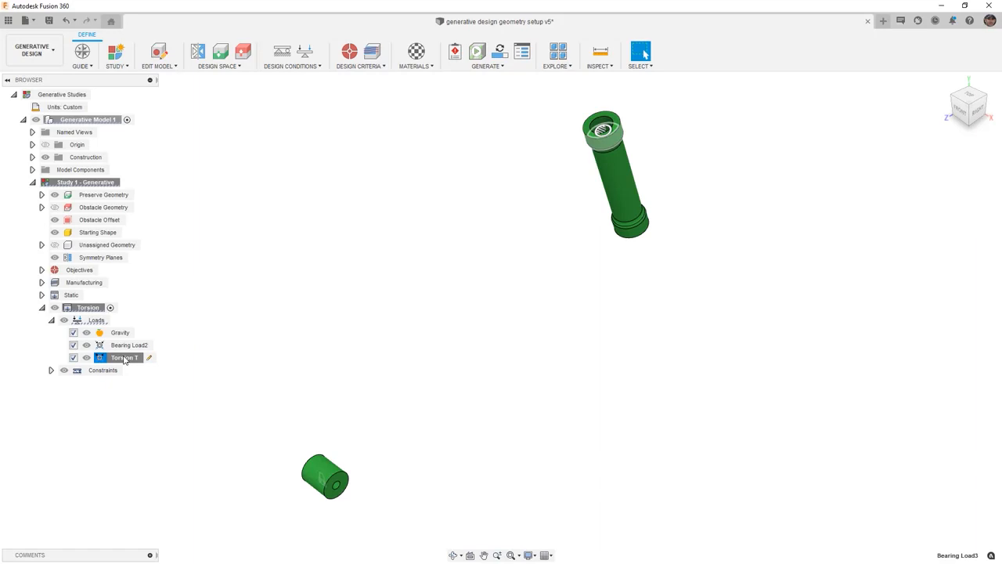
- Paste the torsion load as 'Torsion L', a 15000 N load on the lower head tube face
{"action": "left_click", "coordinate": [97, 319]}
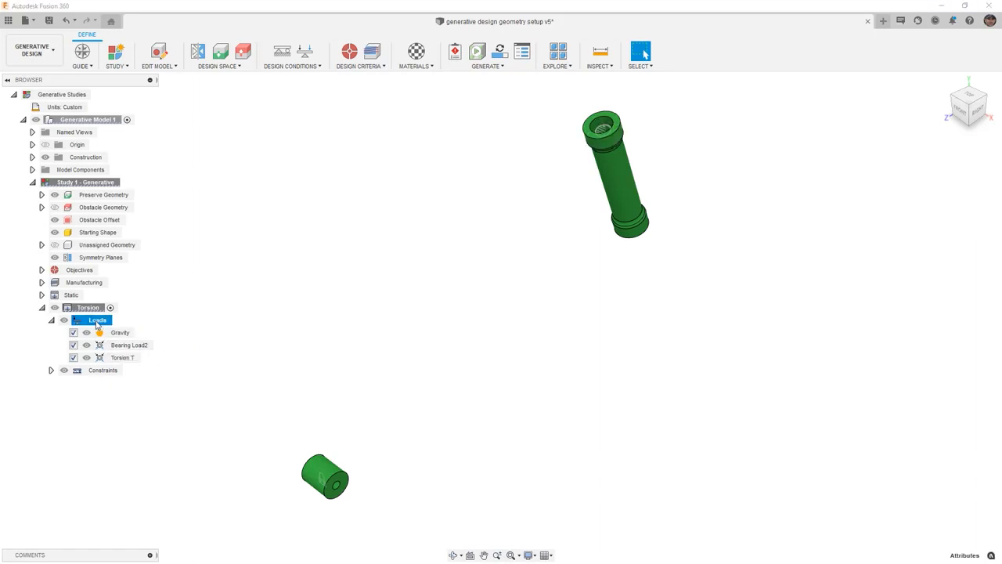
{"action": "right_click", "coordinate": [96, 319]}
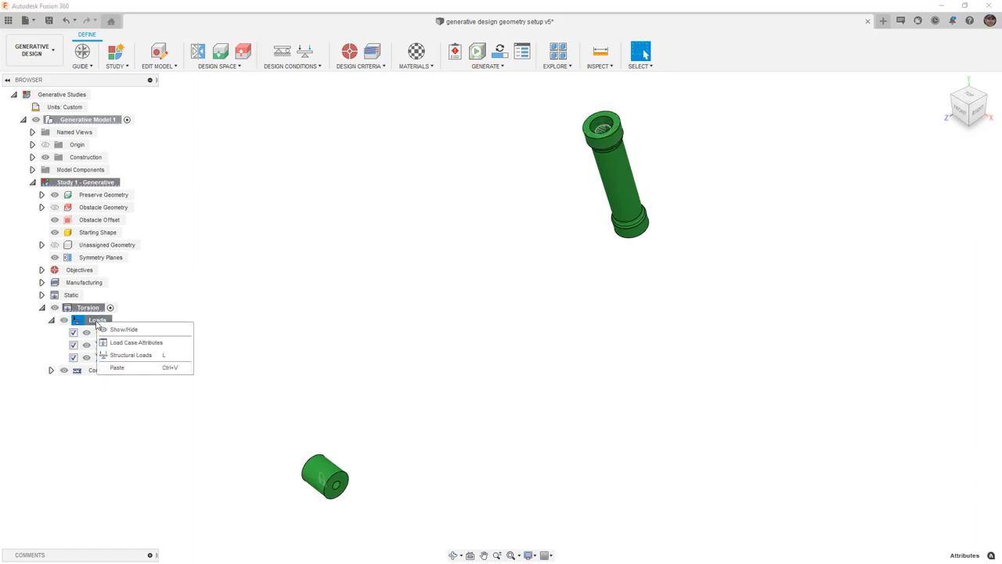
{"action": "left_click", "coordinate": [96, 319]}
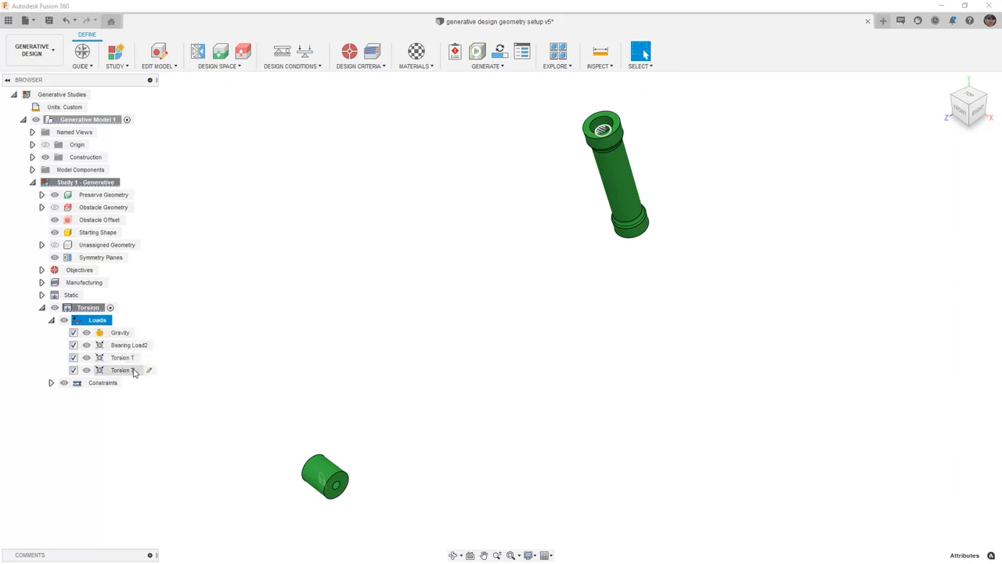
{"action": "double_click", "coordinate": [121, 369]}
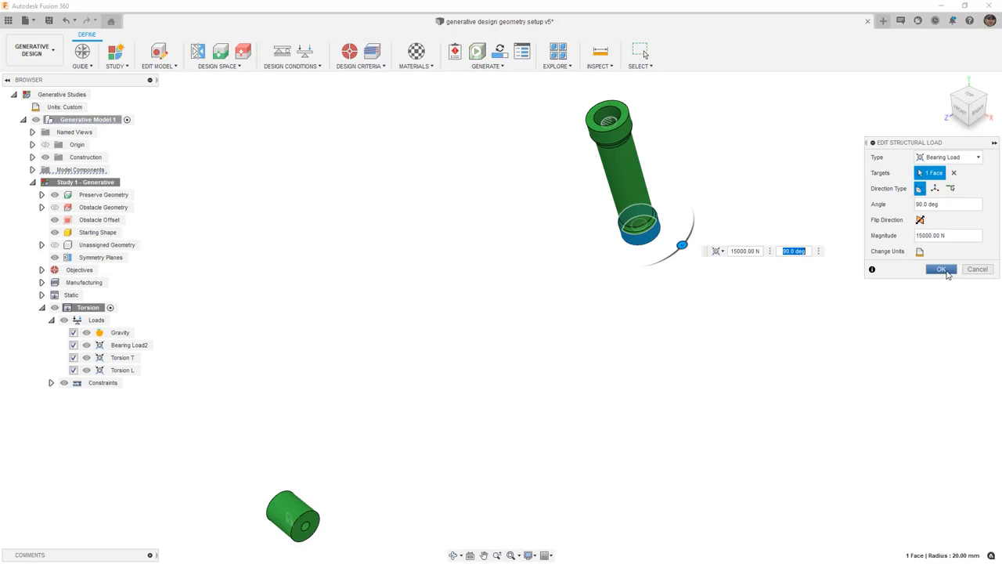
{"action": "left_click", "coordinate": [941, 268]}
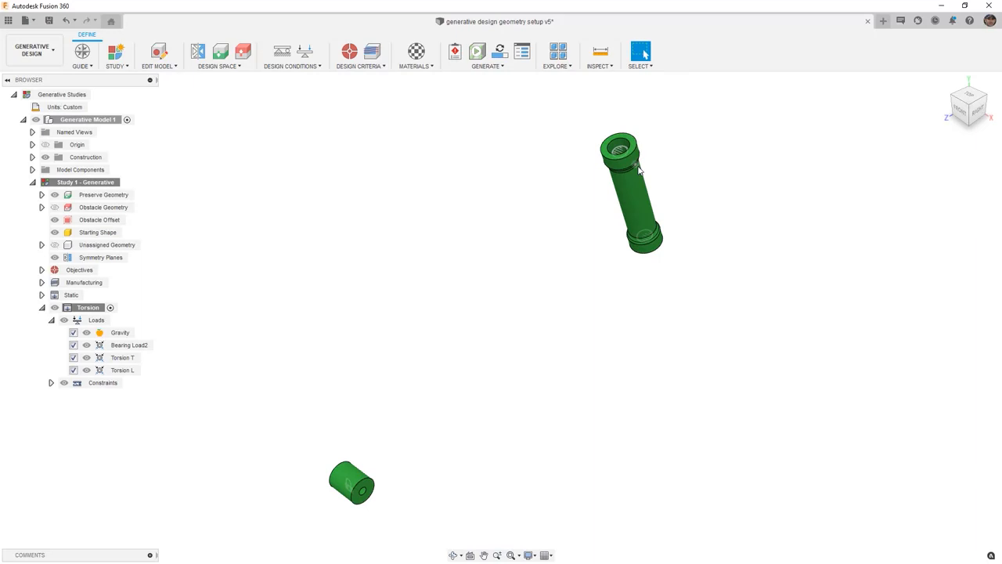
{"action": "right_click", "coordinate": [87, 307]}
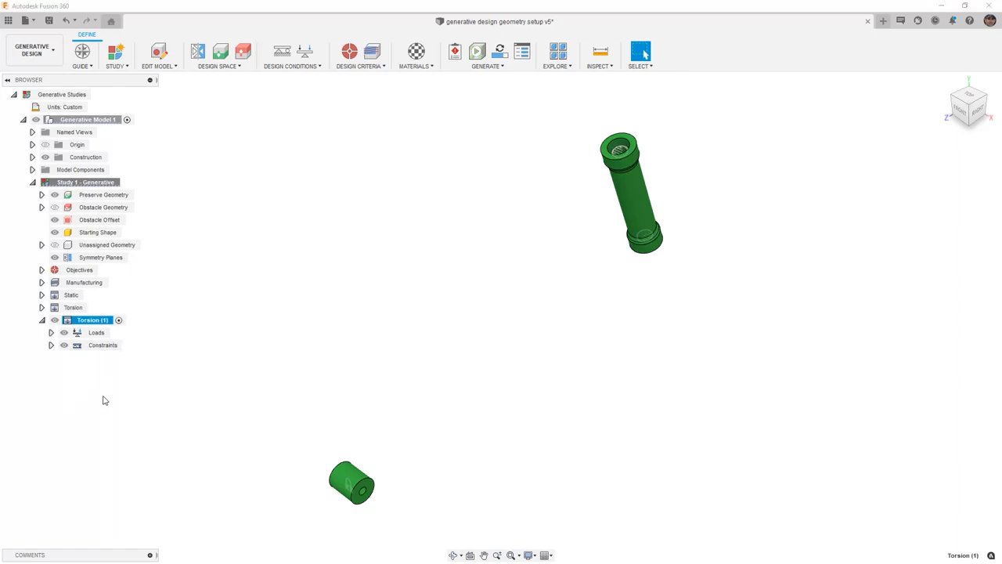
- Rename the copied case 'Torsion 2' and re-angle its lower torsion load to -90 degrees
{"action": "double_click", "coordinate": [91, 319]}
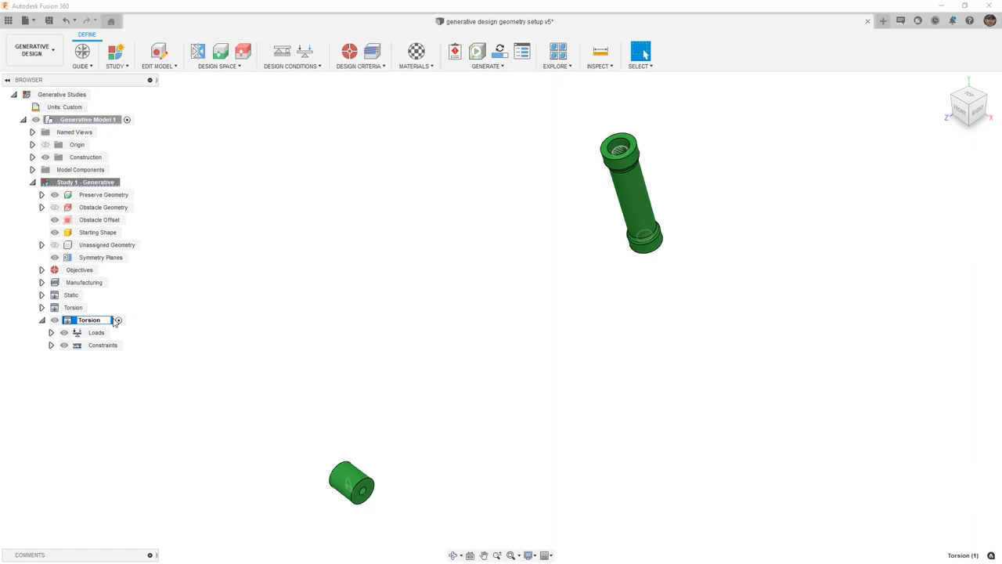
{"action": "left_click", "coordinate": [96, 331]}
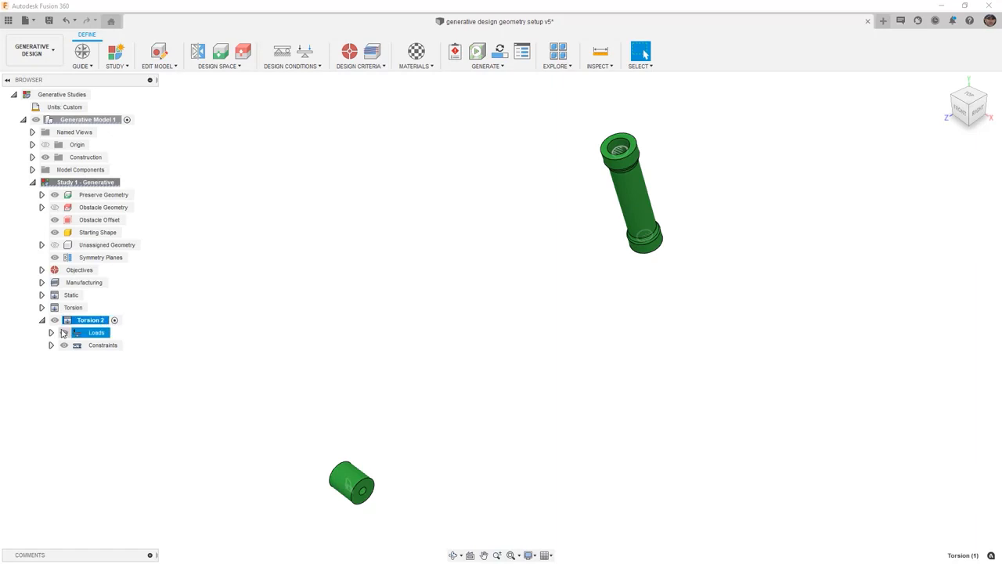
{"action": "left_click", "coordinate": [45, 332]}
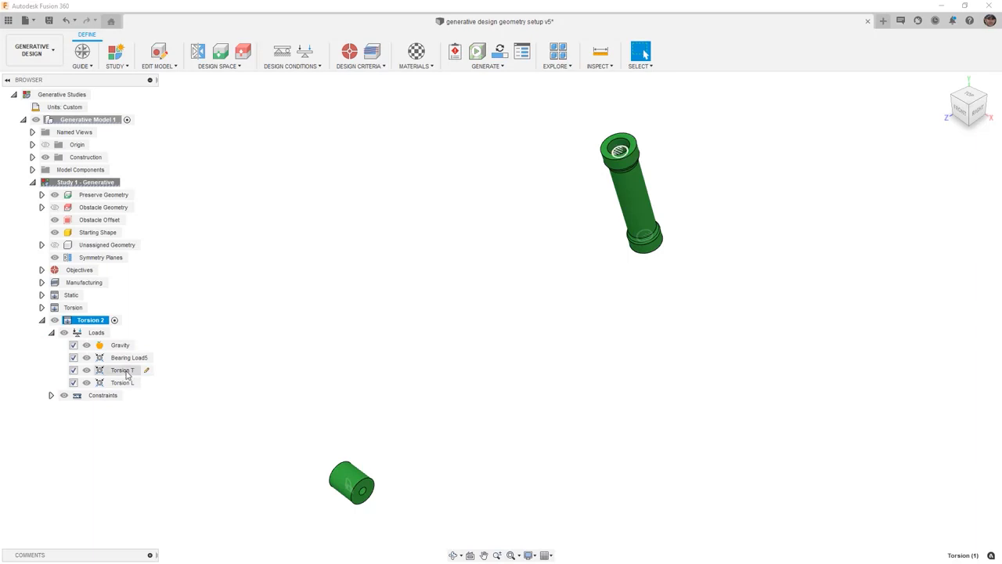
{"action": "double_click", "coordinate": [131, 357]}
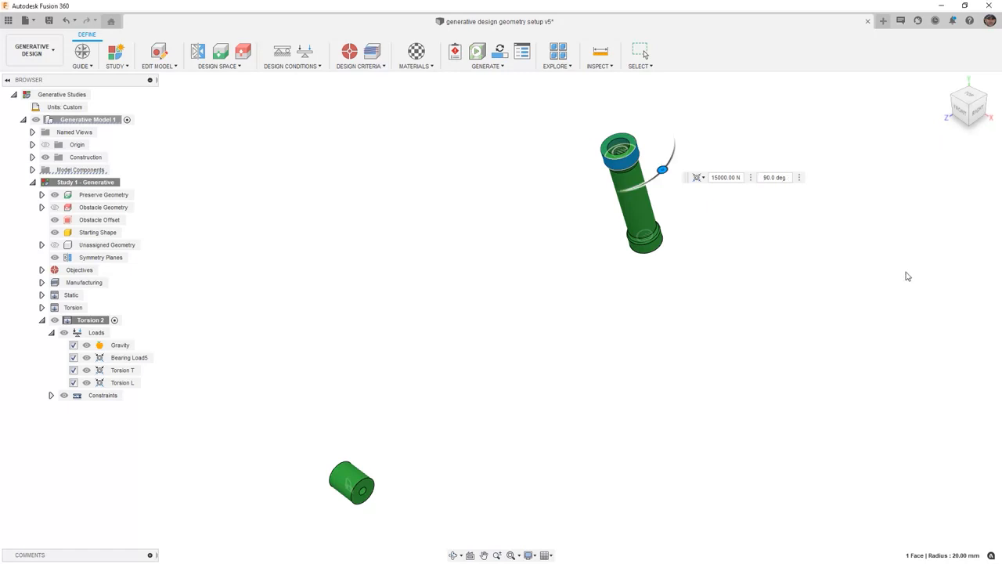
{"action": "left_click", "coordinate": [125, 383]}
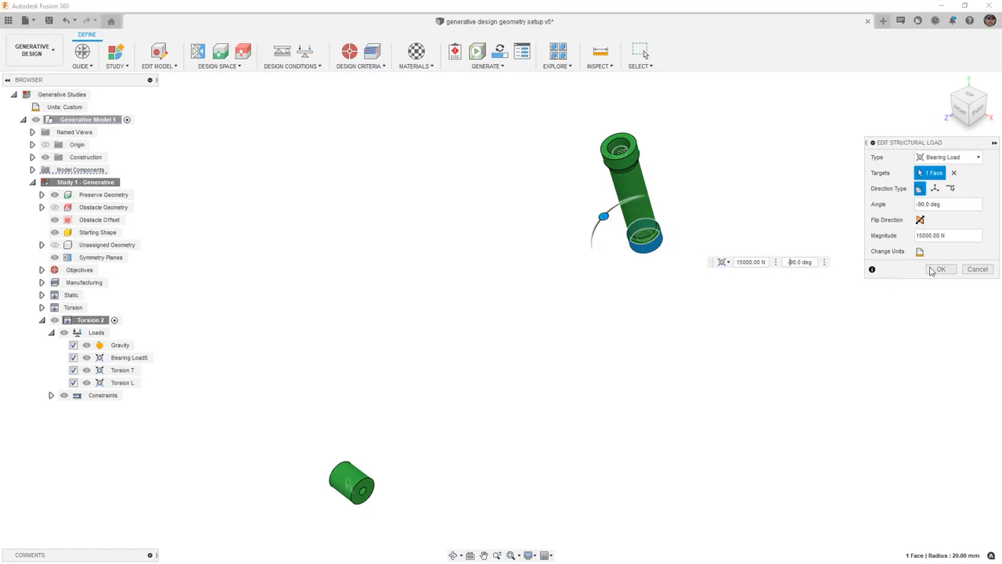
{"action": "left_click", "coordinate": [941, 268]}
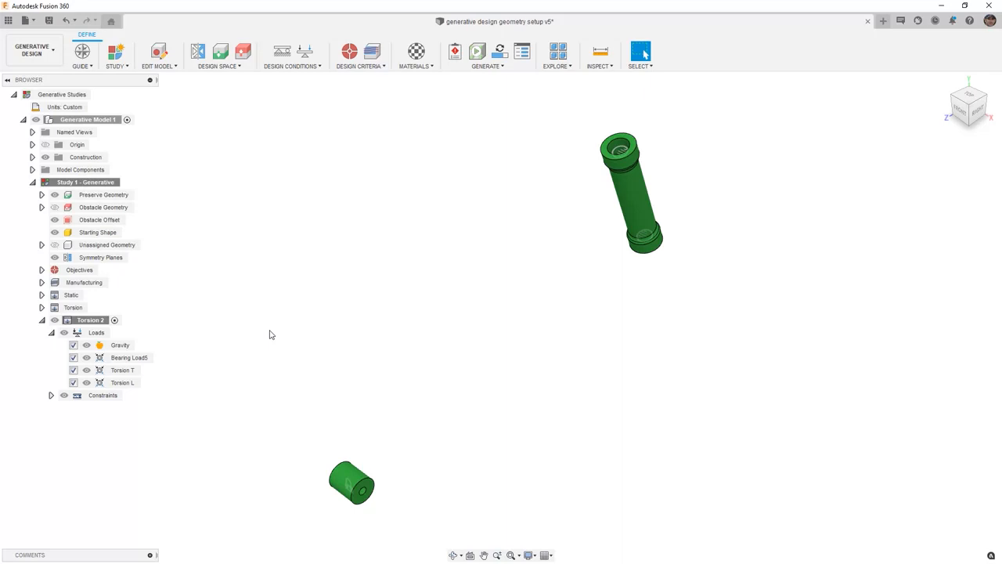
{"action": "mouse_move", "coordinate": [265, 333]}
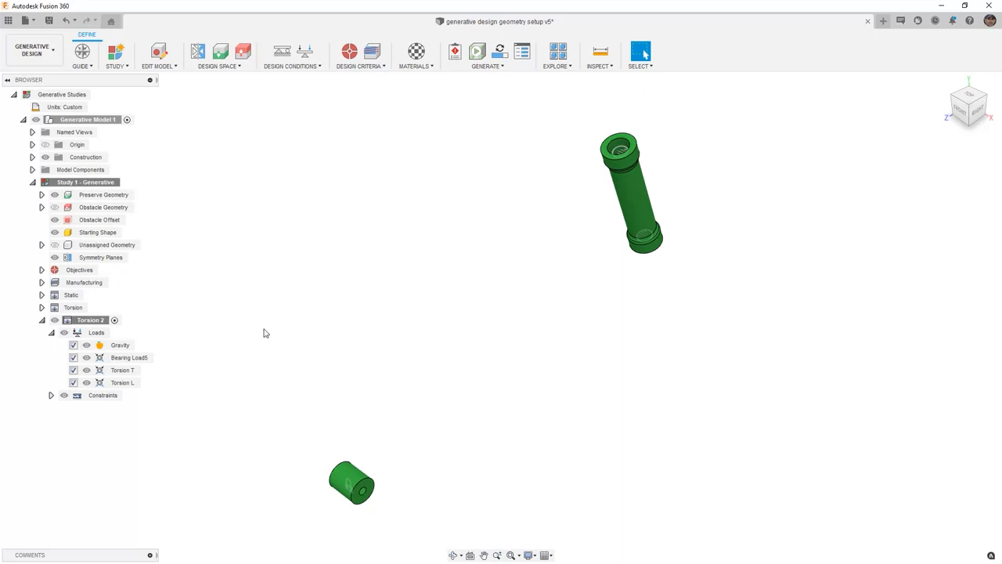
{"action": "mouse_move", "coordinate": [170, 329]}
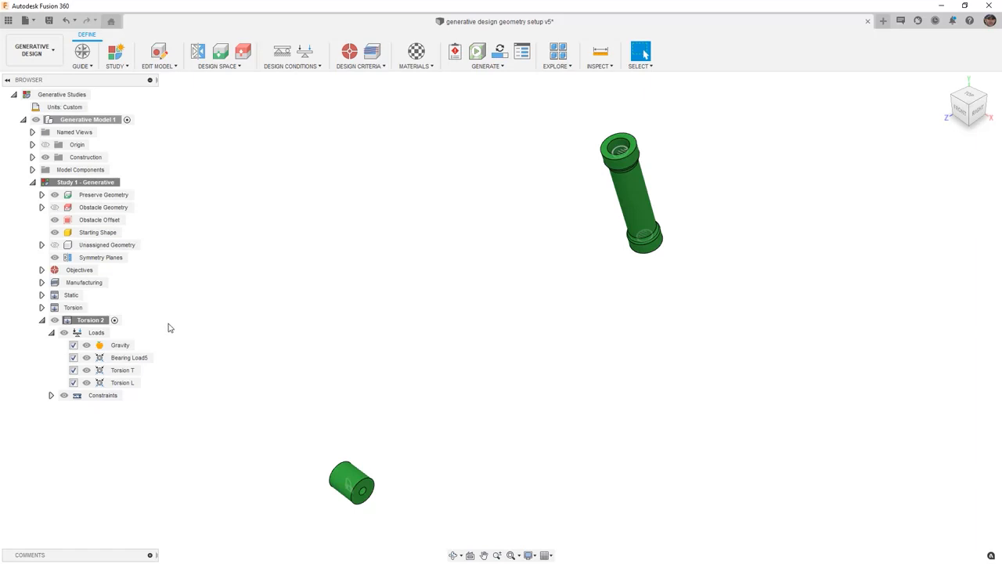
{"action": "double_click", "coordinate": [88, 319]}
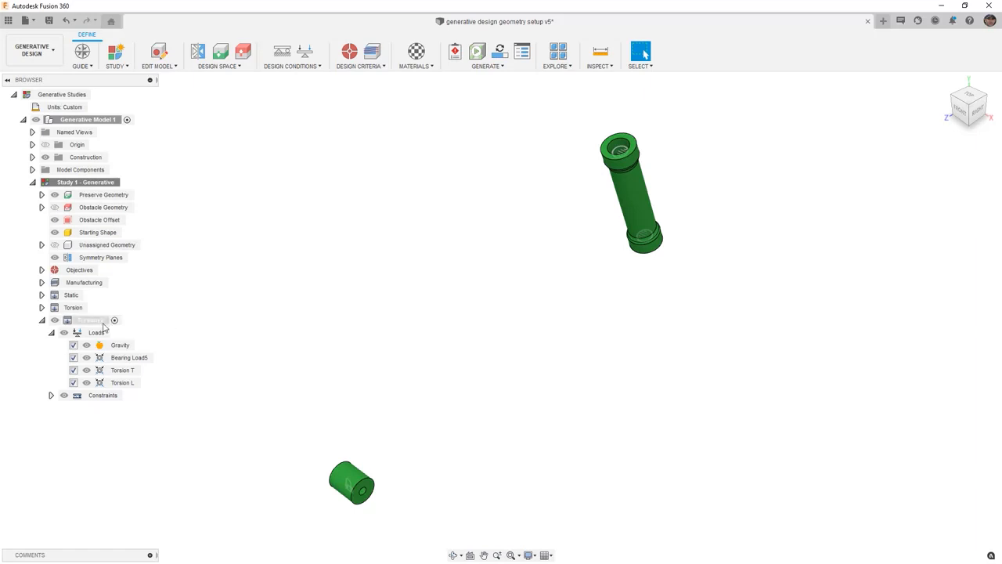
- Duplicate Torsion 2 as 'Braking', make it active, and swing the upper torsion load to 0 degrees
{"action": "right_click", "coordinate": [90, 319]}
{"action": "type", "text": "Braking"}
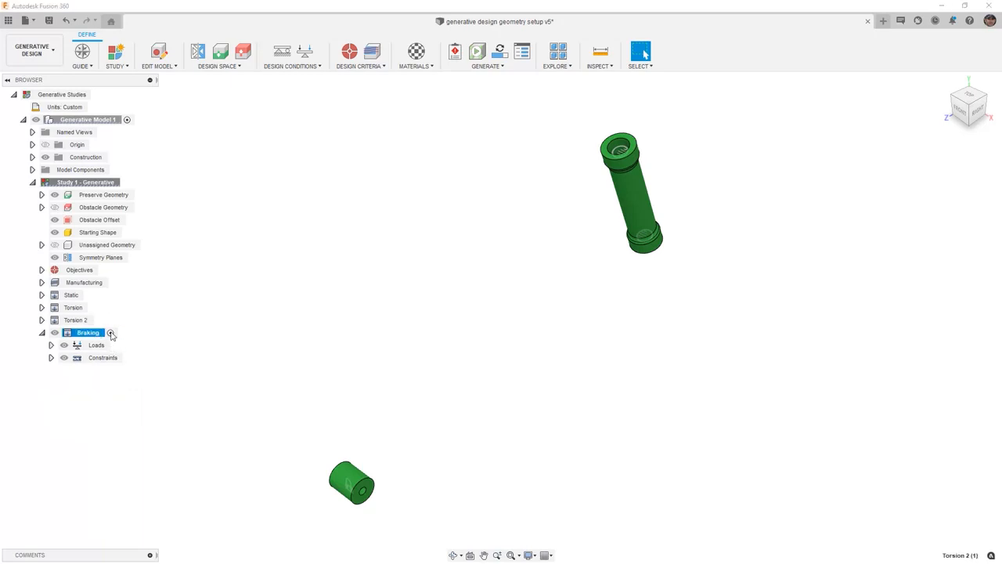
{"action": "left_click", "coordinate": [50, 345]}
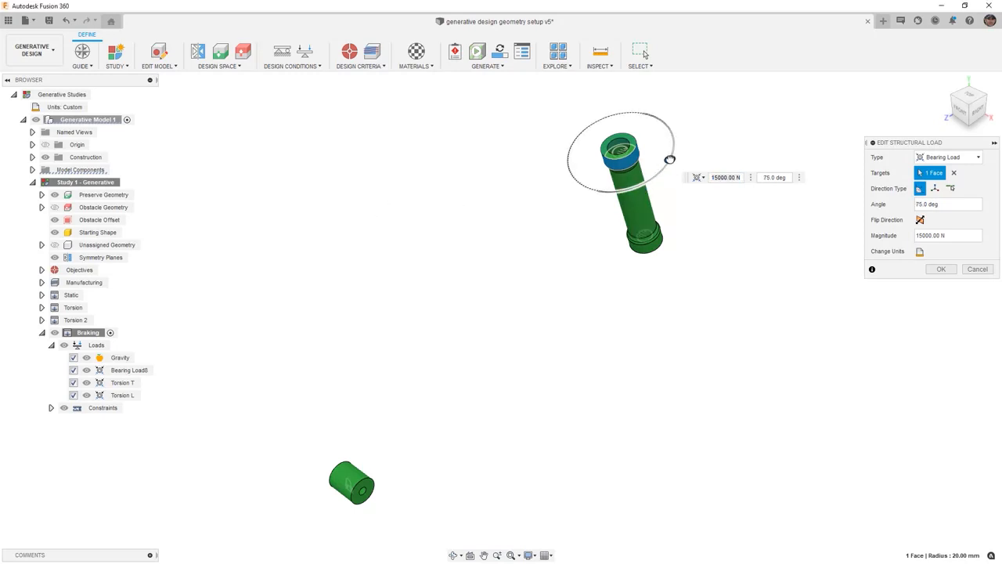
{"action": "left_click_drag", "start_coordinate": [669, 158], "coordinate": [658, 116]}
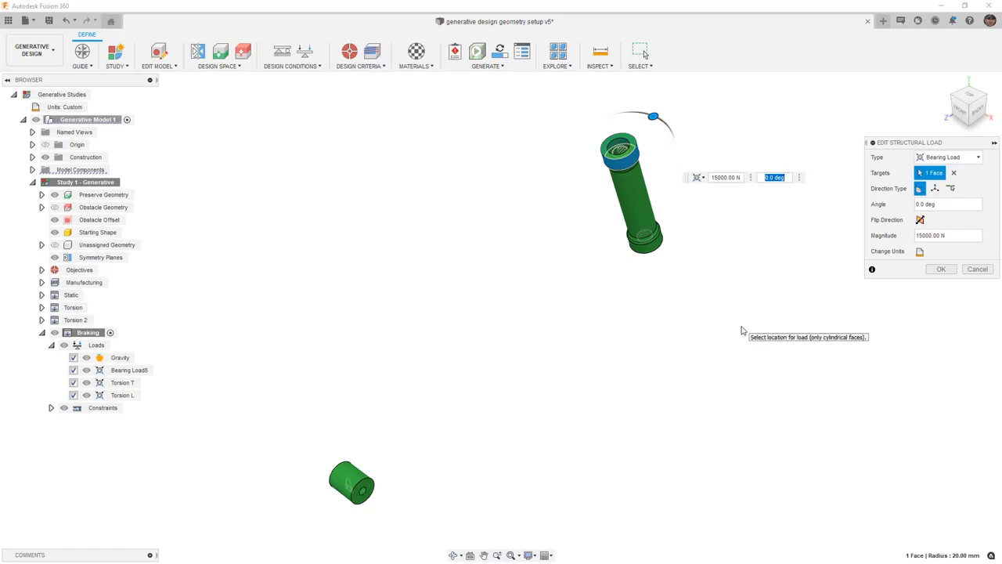
{"action": "mouse_move", "coordinate": [856, 360]}
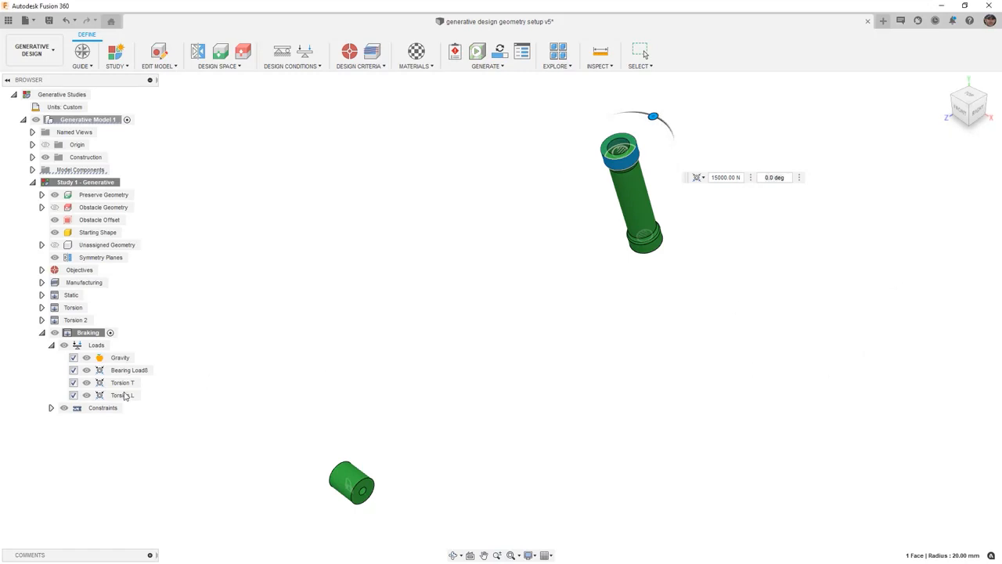
{"action": "left_click", "coordinate": [123, 395]}
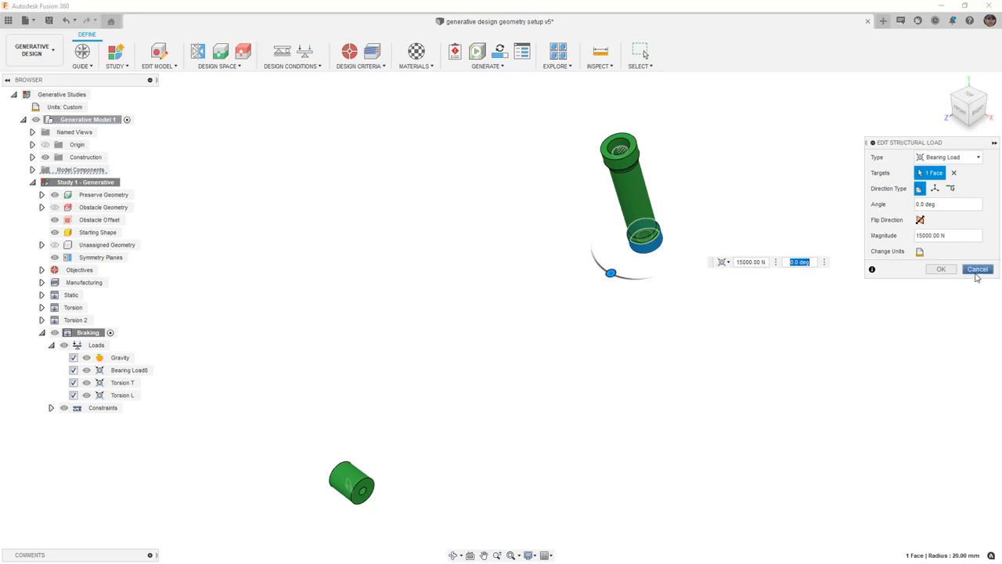
{"action": "left_click", "coordinate": [977, 268]}
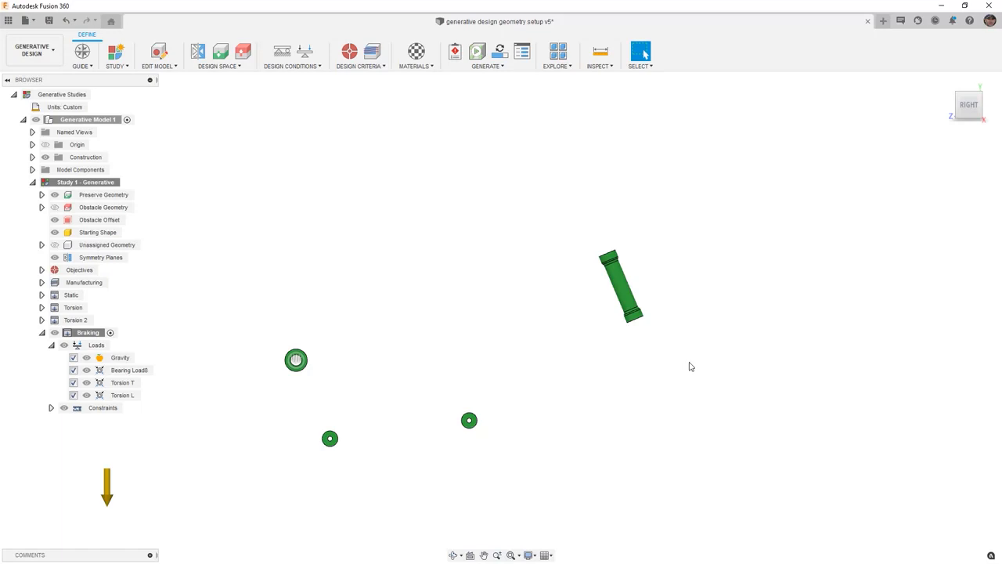
{"action": "mouse_move", "coordinate": [630, 329]}
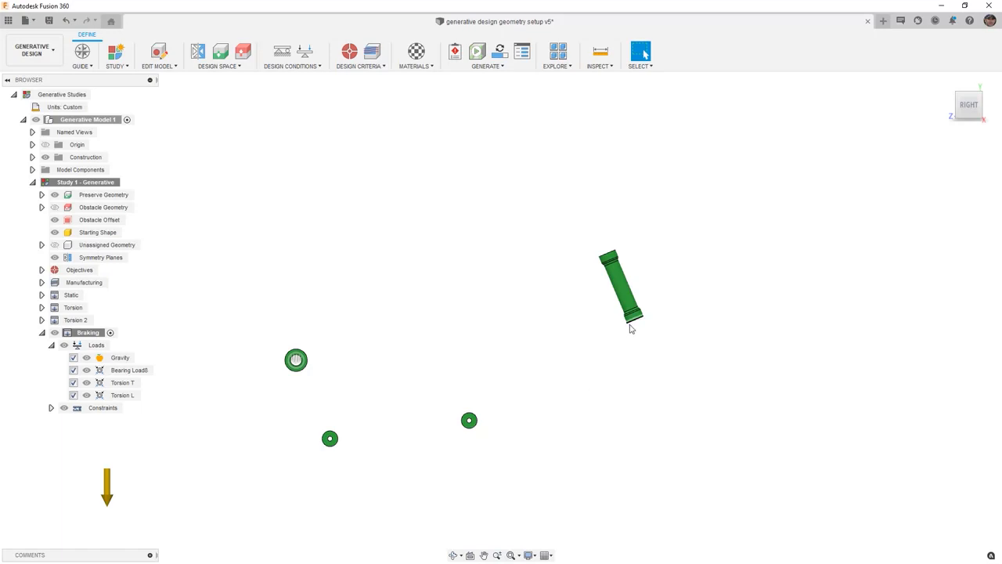